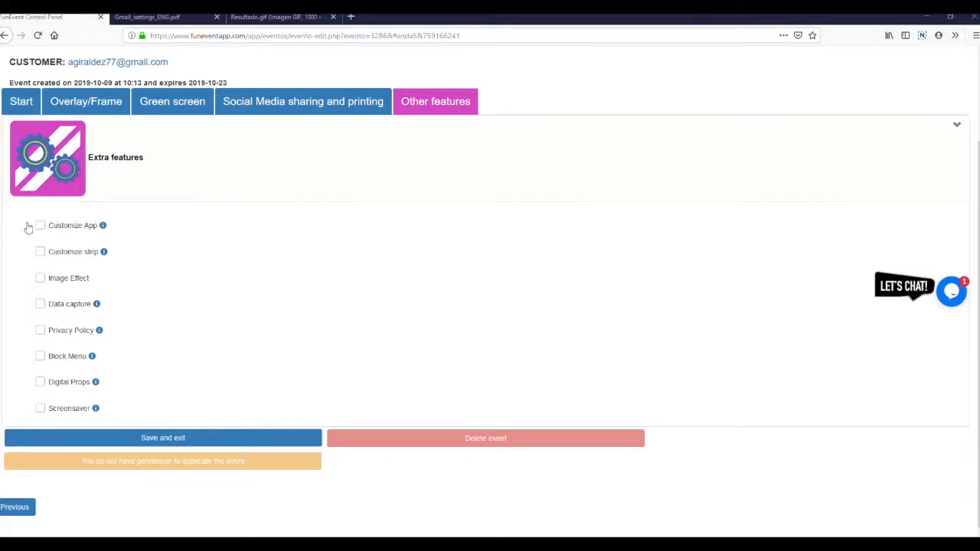
mouse_move(103, 225)
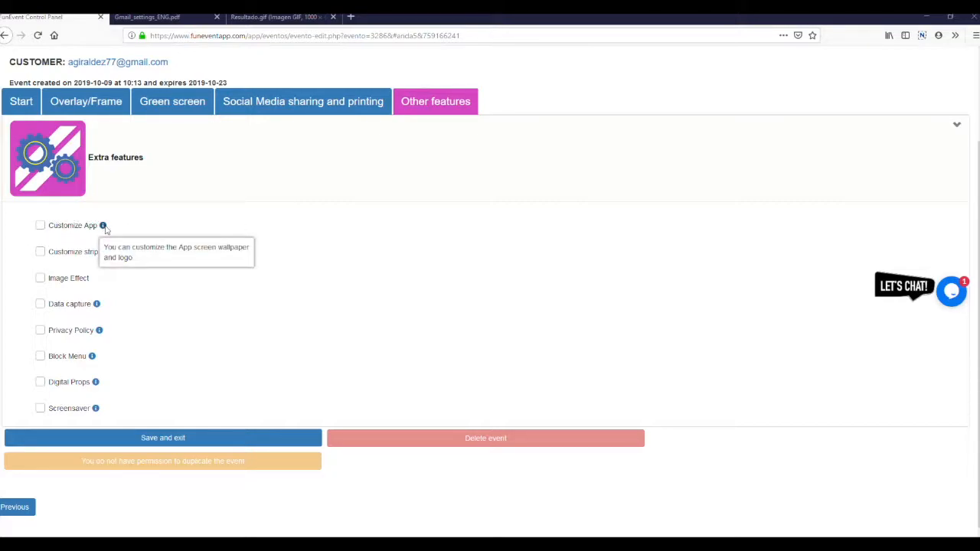
Step: Enable Customize App and upload Logo_App as the TOTAL CUP 2019 app logo
click(40, 225)
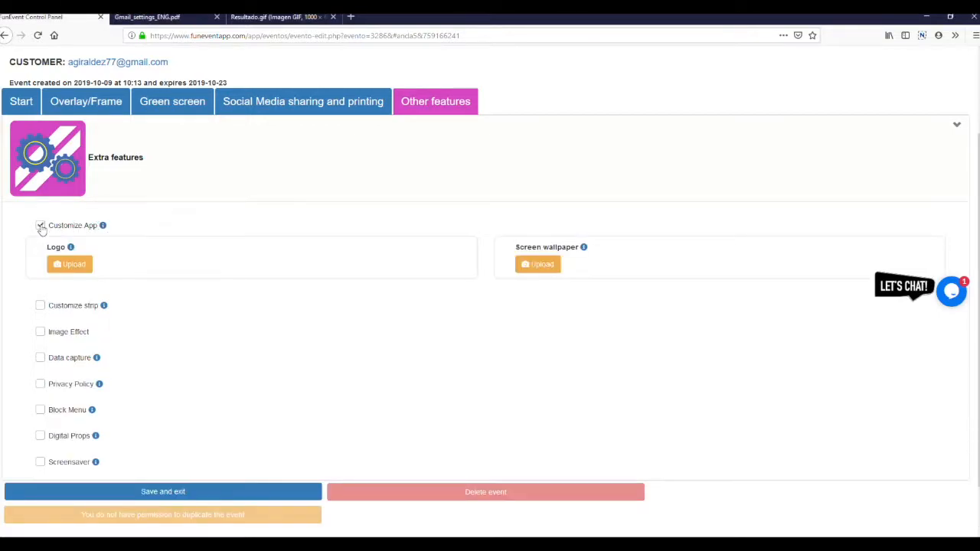
click(40, 225)
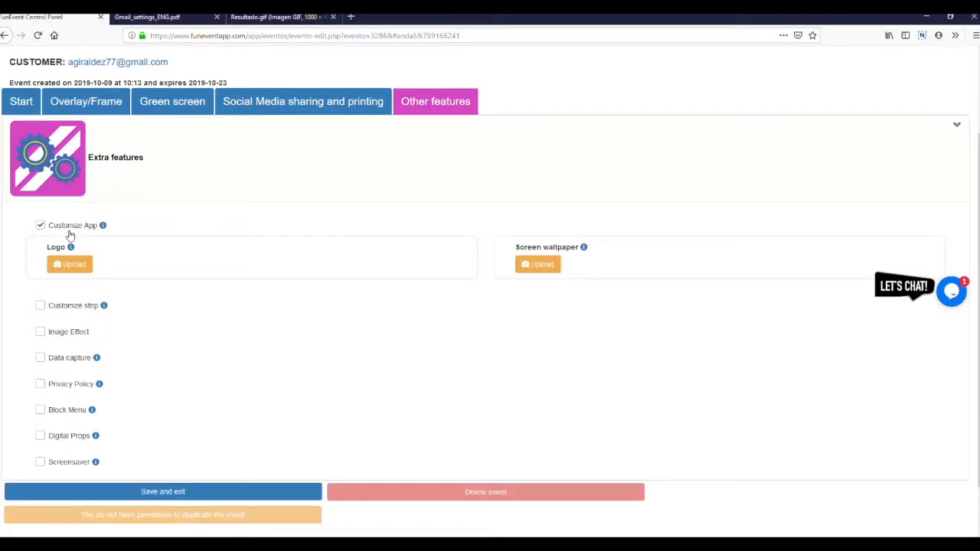
mouse_move(70, 247)
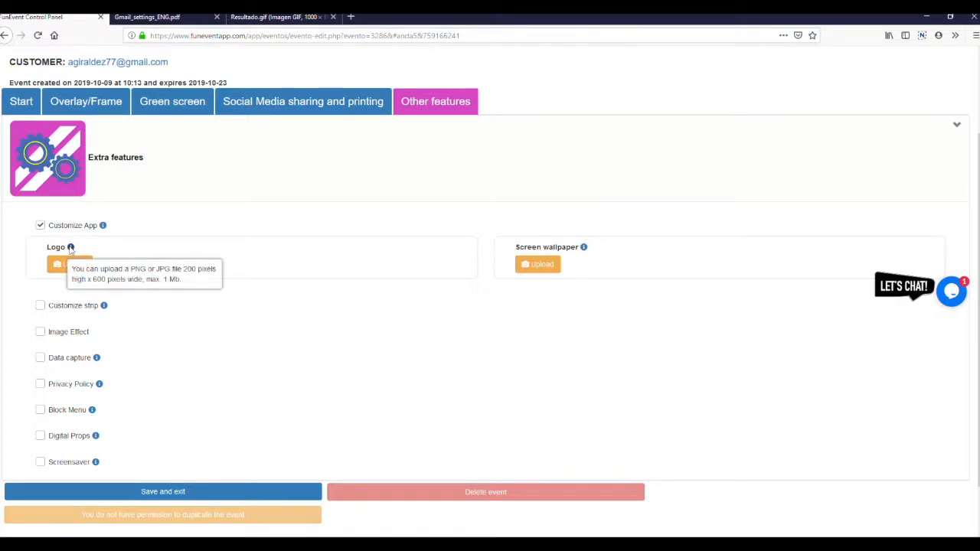
mouse_move(69, 264)
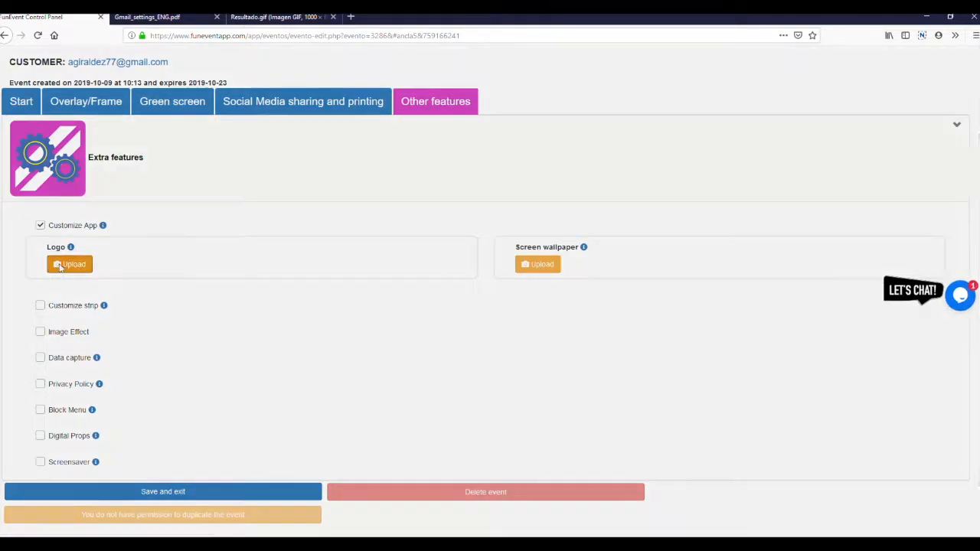
click(69, 264)
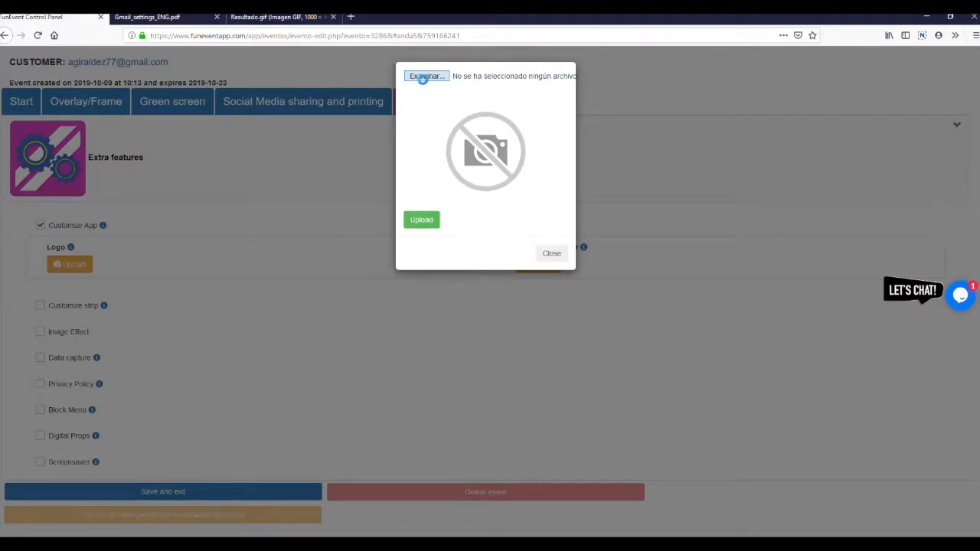
click(427, 76)
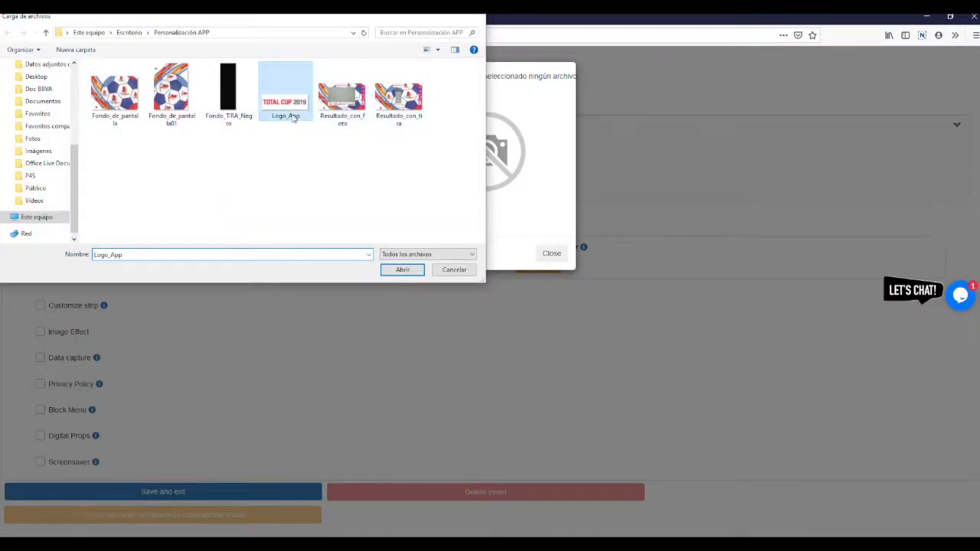
click(402, 269)
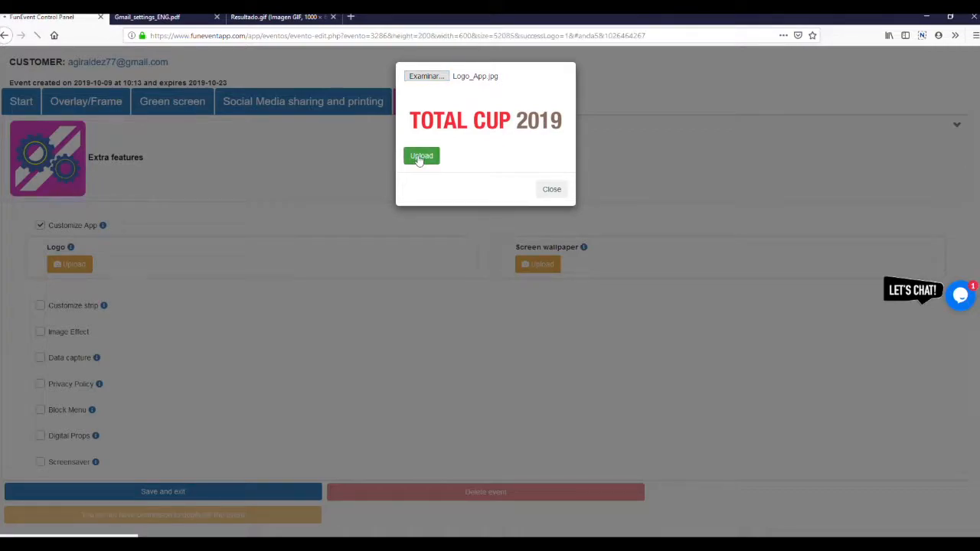
click(421, 156)
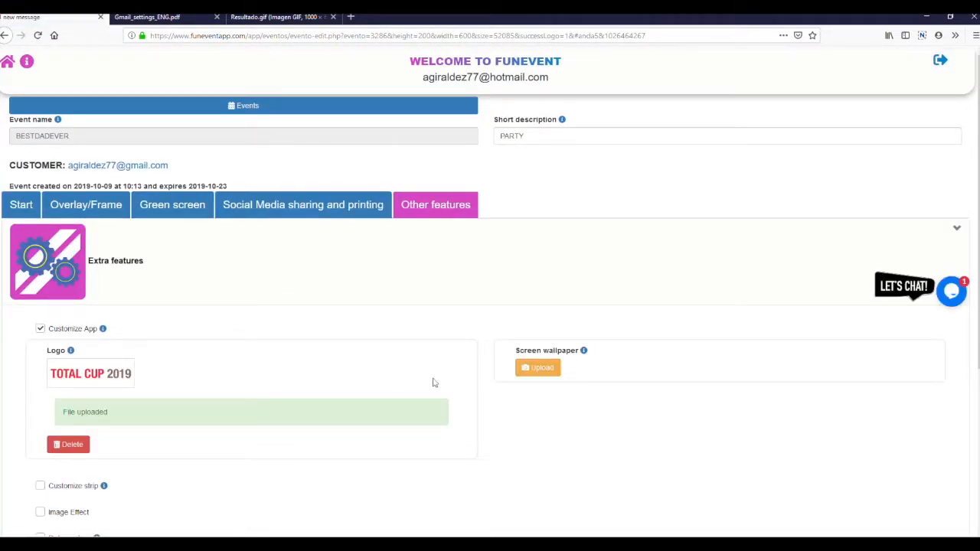
mouse_move(583, 350)
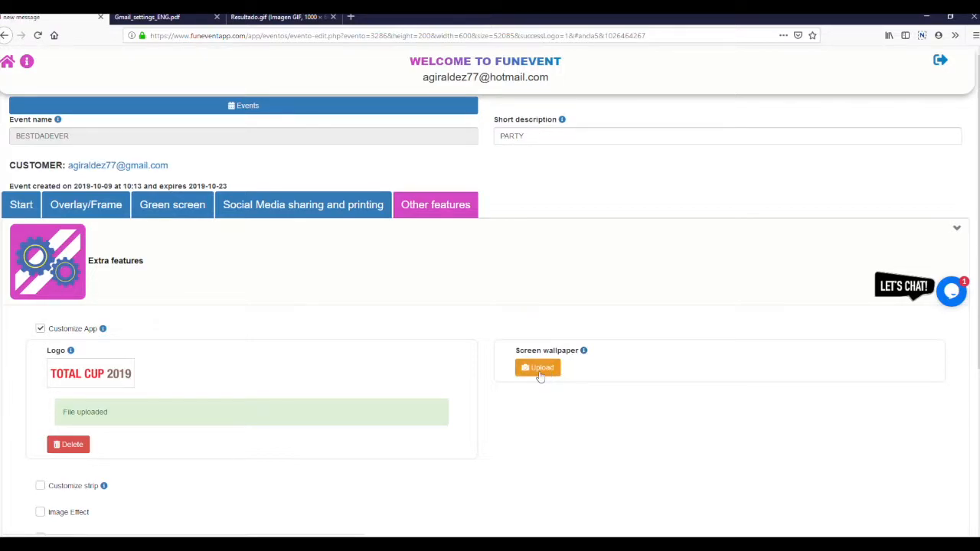
Step: Upload the Fondo_de_pantalla football image as the app's screen wallpaper
click(537, 367)
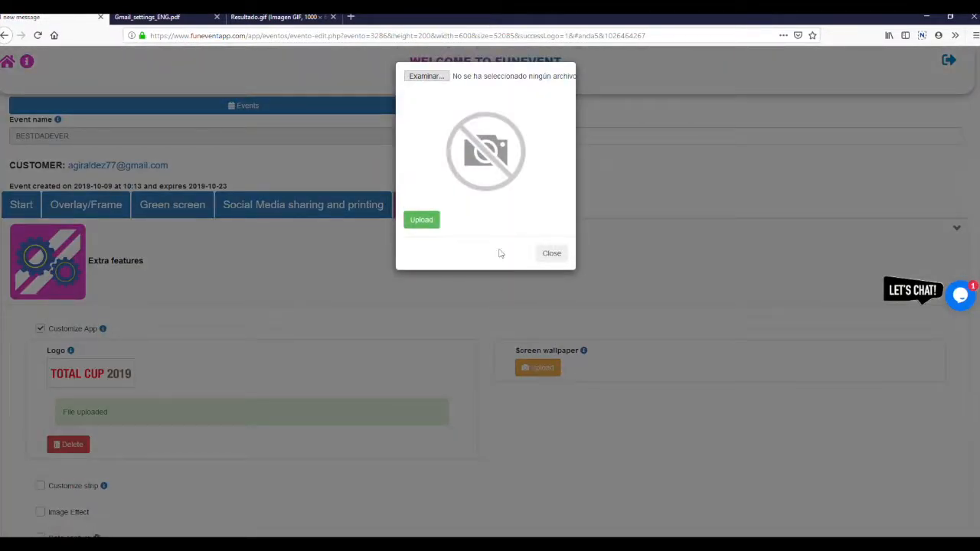
click(425, 76)
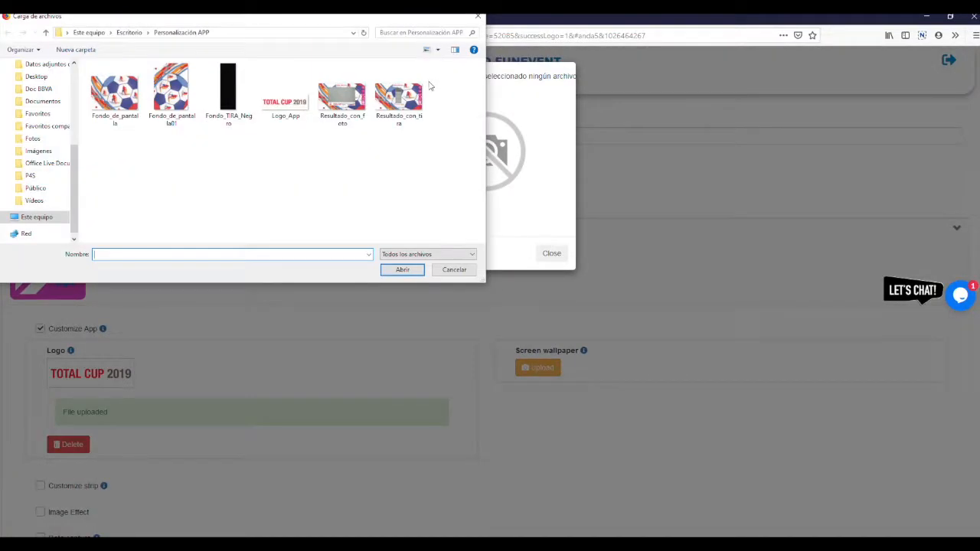
click(114, 92)
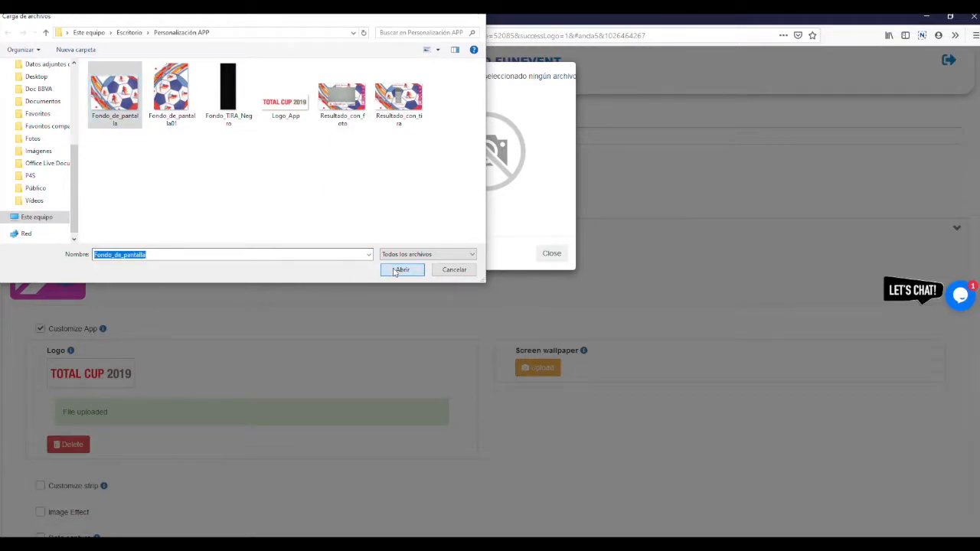
click(402, 270)
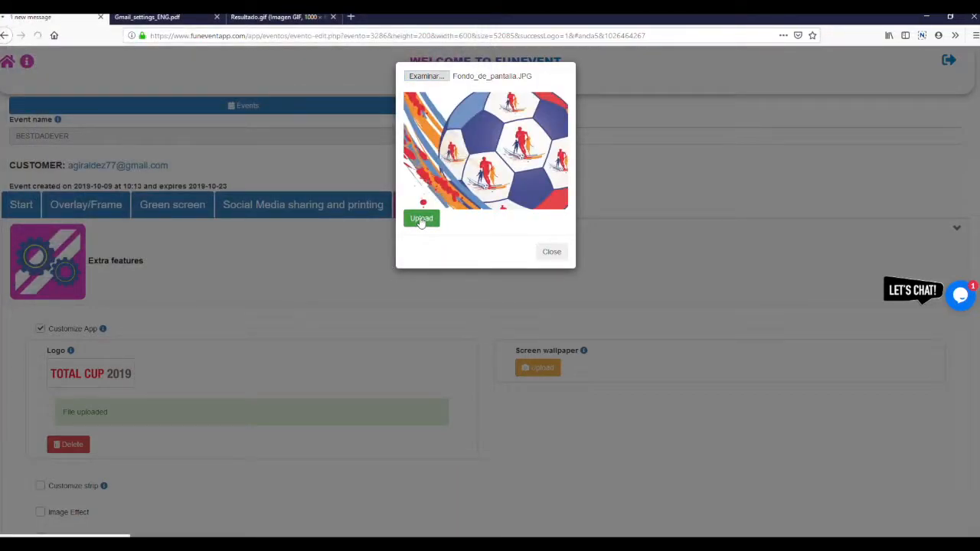
click(421, 218)
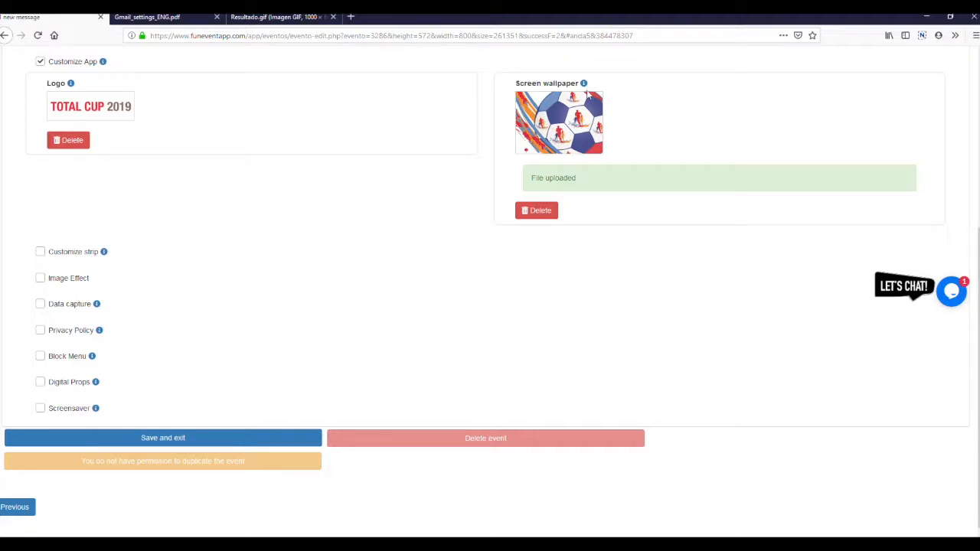
Step: Preview Resultado_con_foto.png in Firefox, then return to the control panel
click(153, 13)
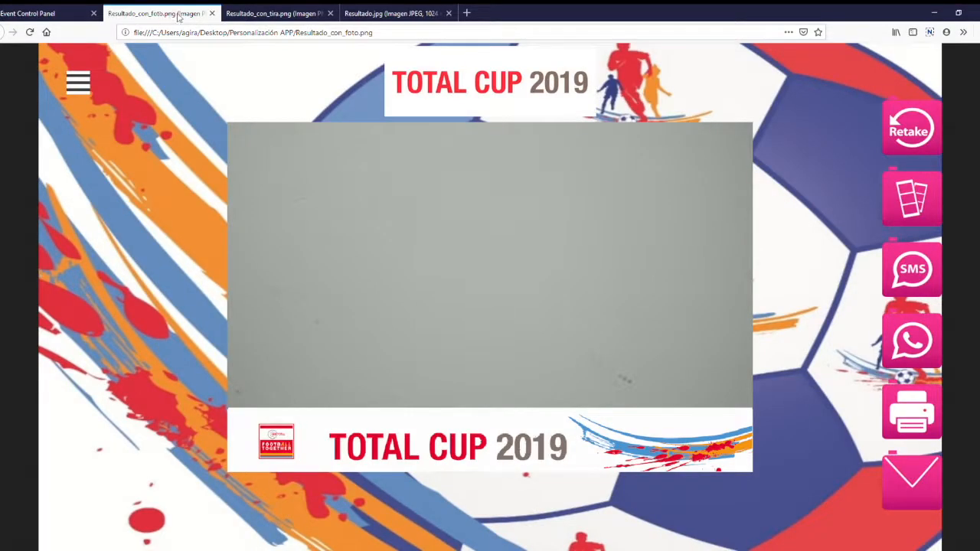
mouse_move(466, 63)
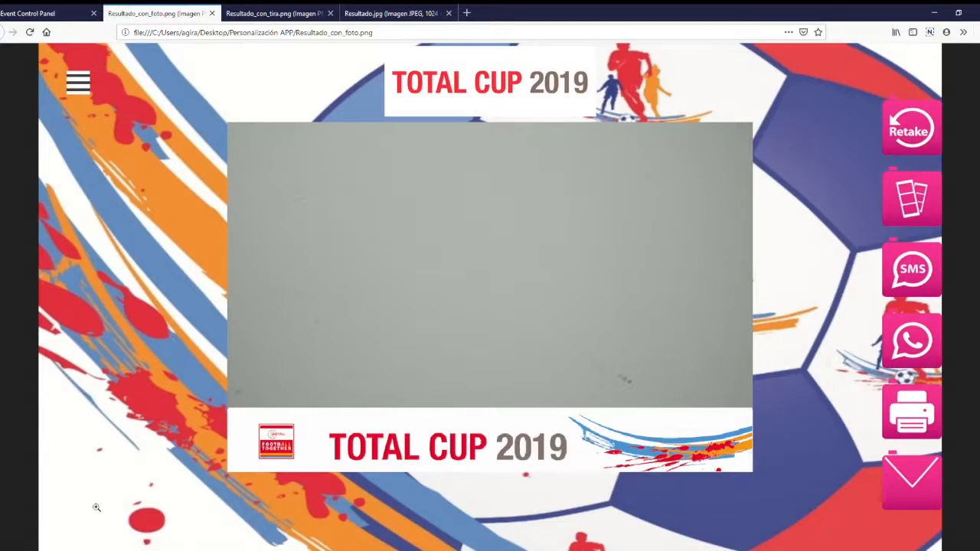
mouse_move(803, 169)
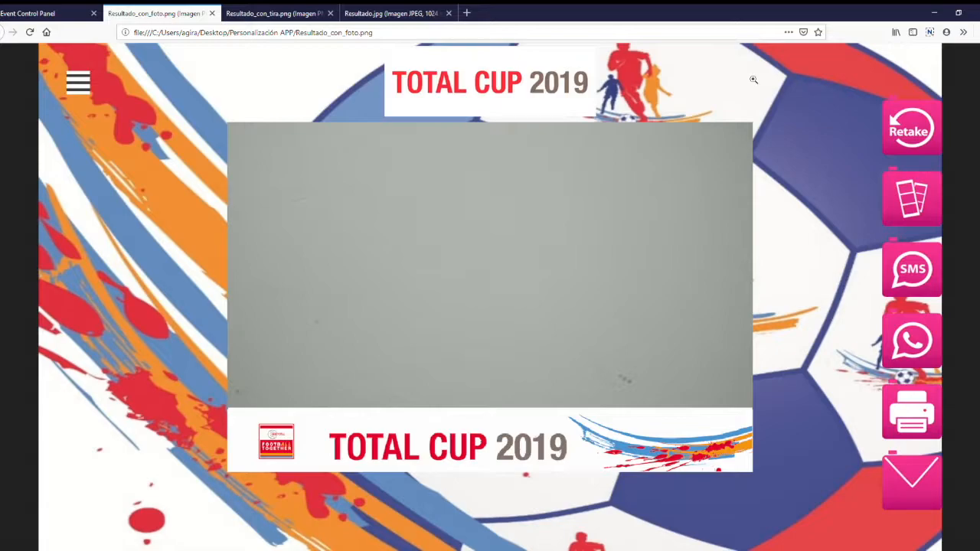
mouse_move(410, 464)
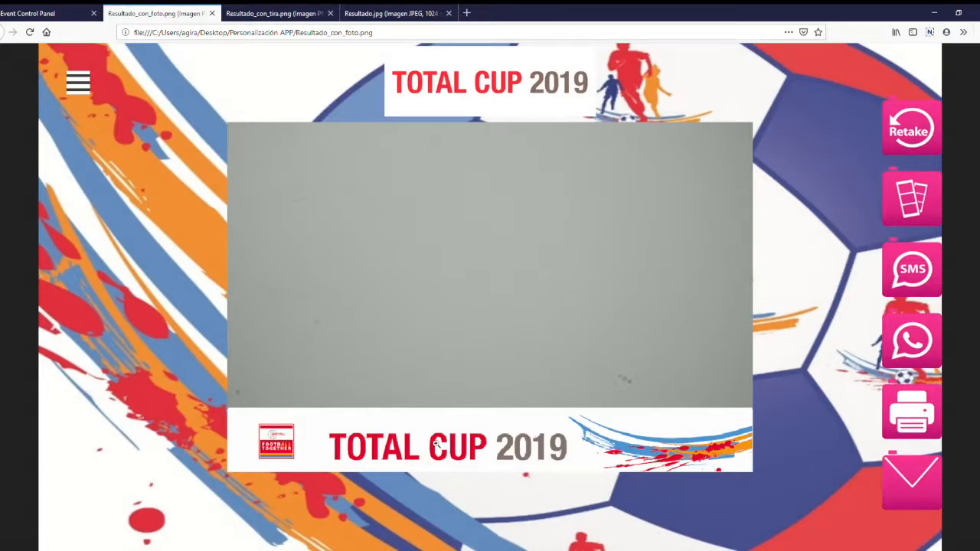
mouse_move(638, 90)
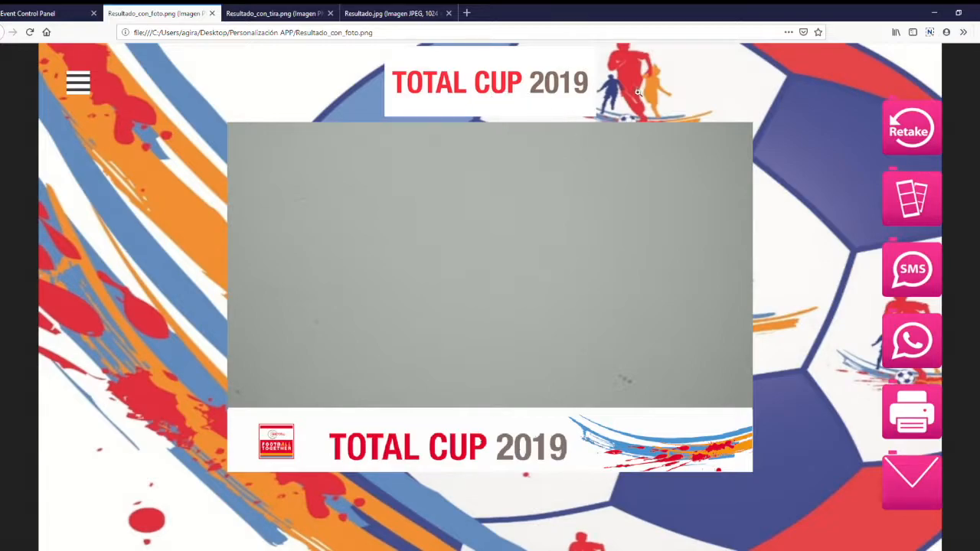
mouse_move(184, 50)
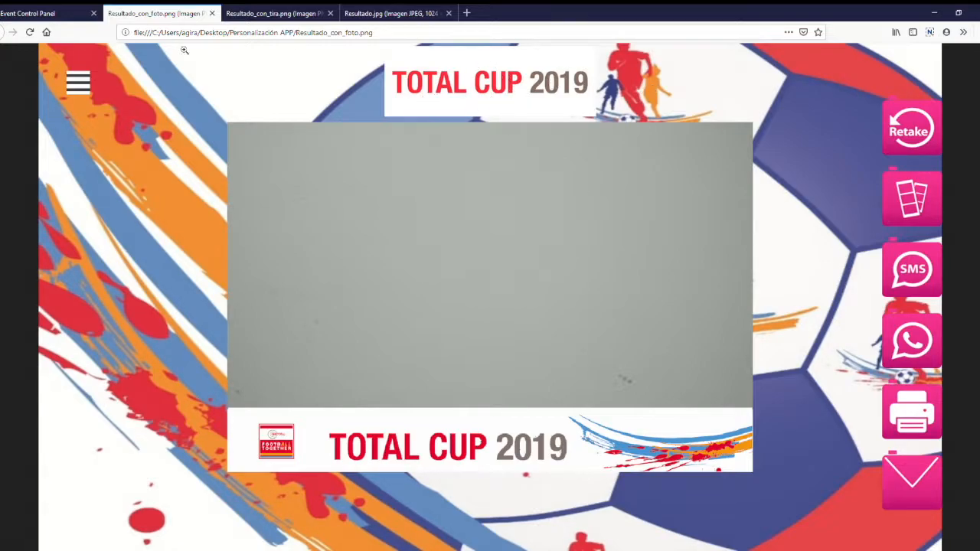
mouse_move(695, 439)
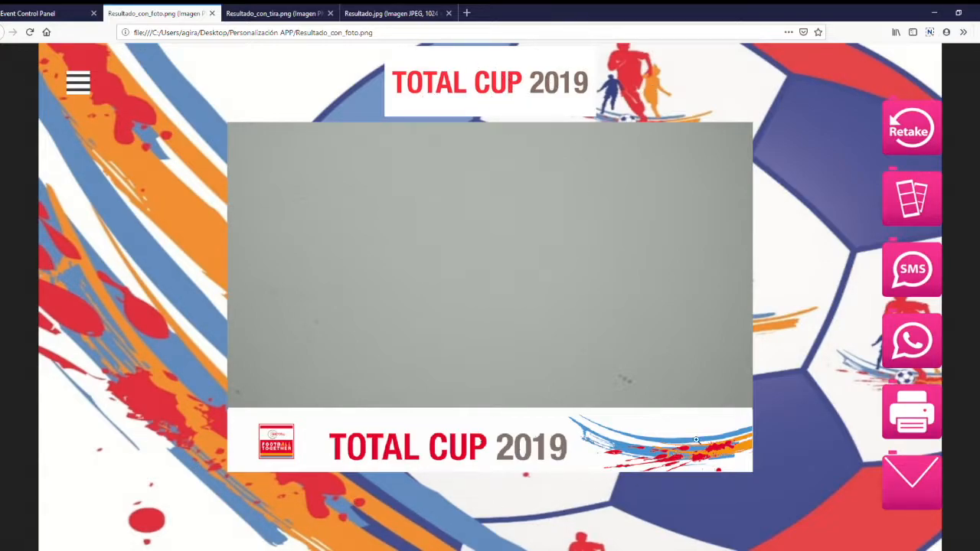
mouse_move(337, 72)
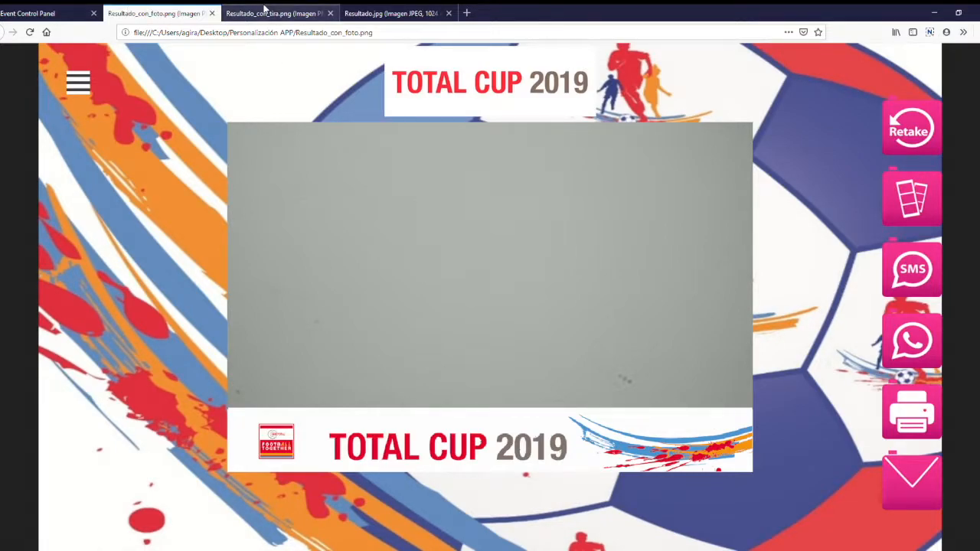
click(49, 13)
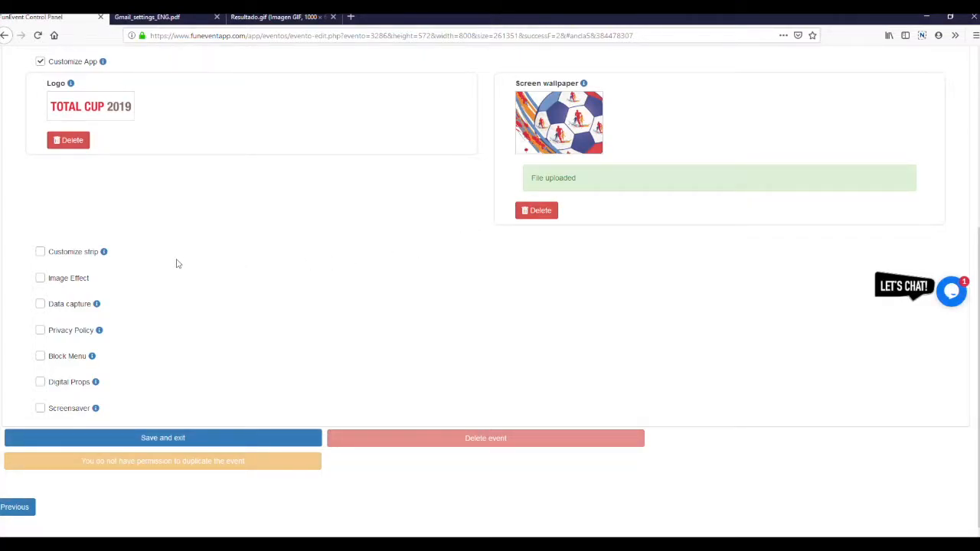
mouse_move(122, 225)
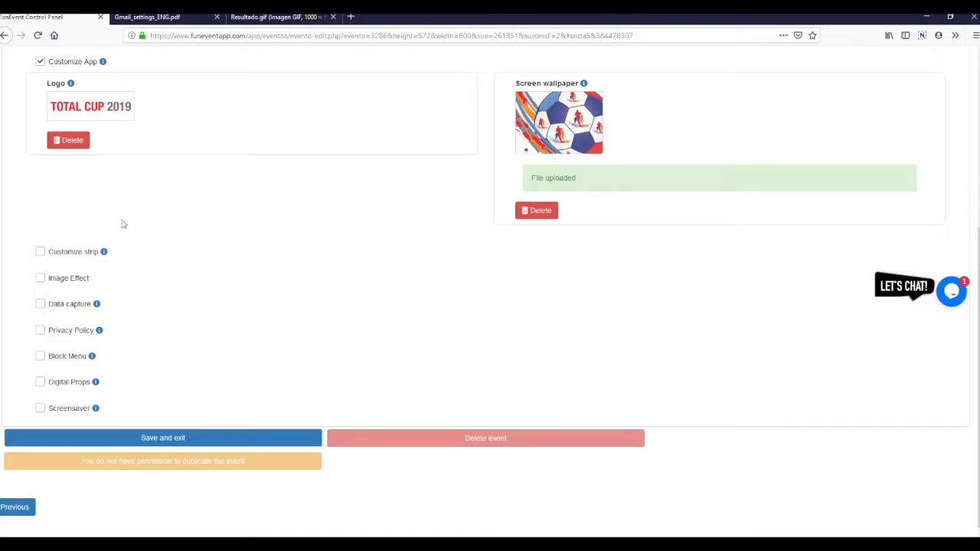
mouse_move(26, 250)
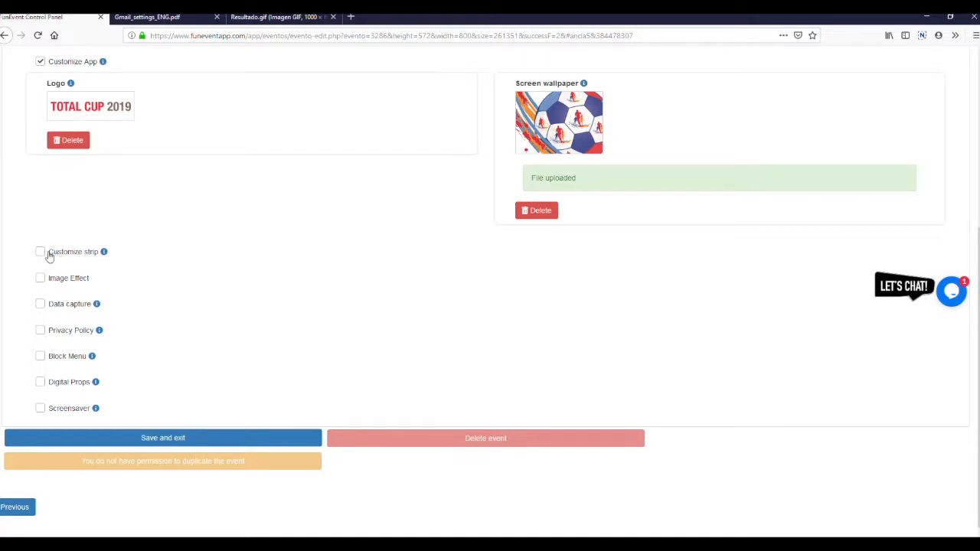
Step: Enable strip customization and upload Logo_App as the TOTAL CUP 2019 strip logo
click(40, 251)
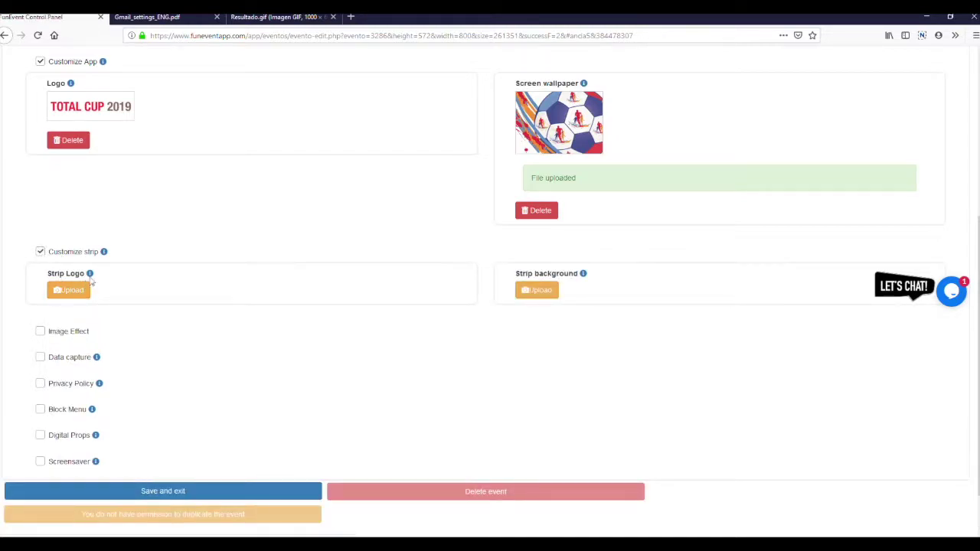
mouse_move(69, 291)
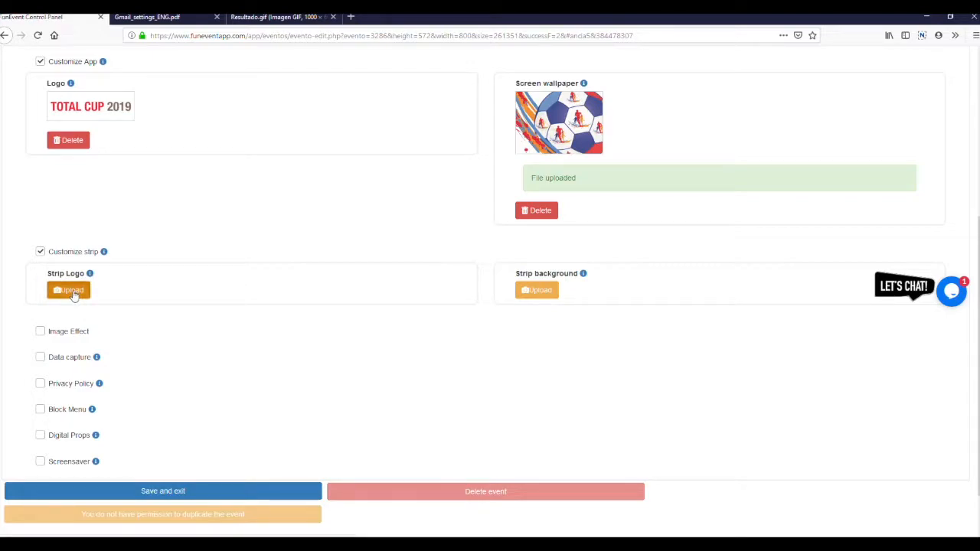
click(69, 289)
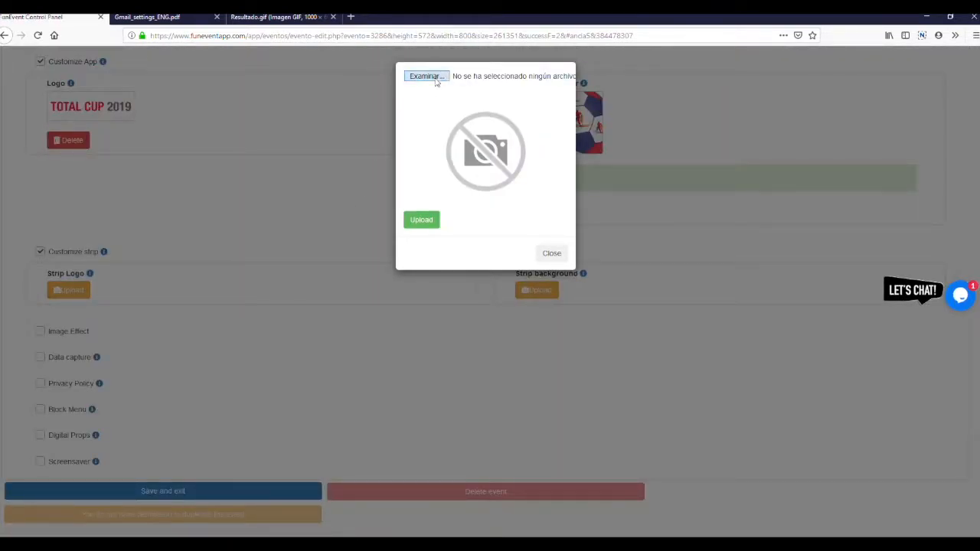
click(424, 76)
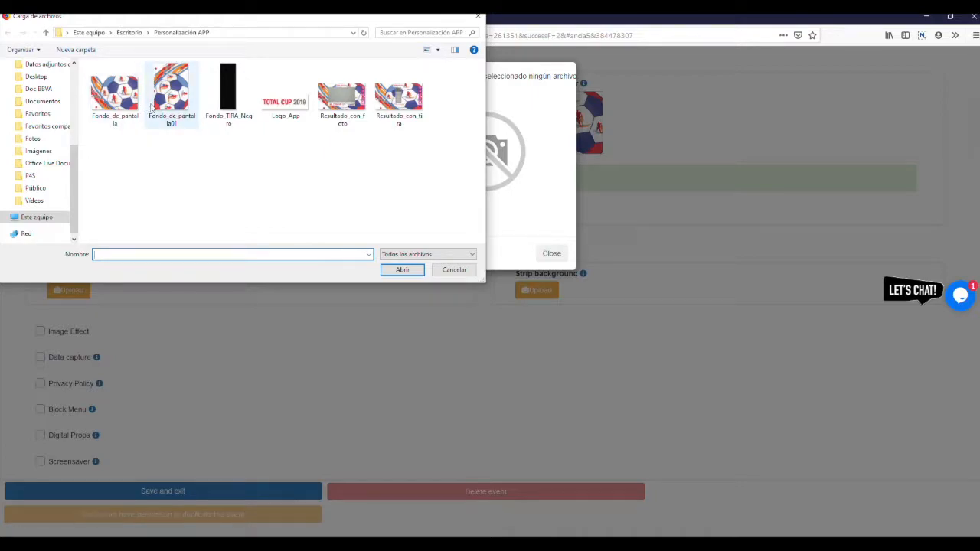
click(284, 91)
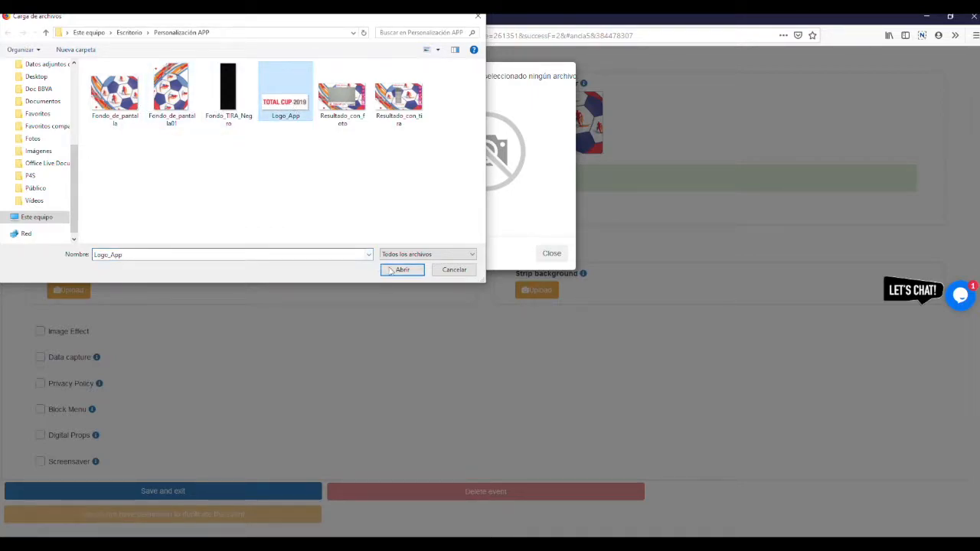
click(402, 270)
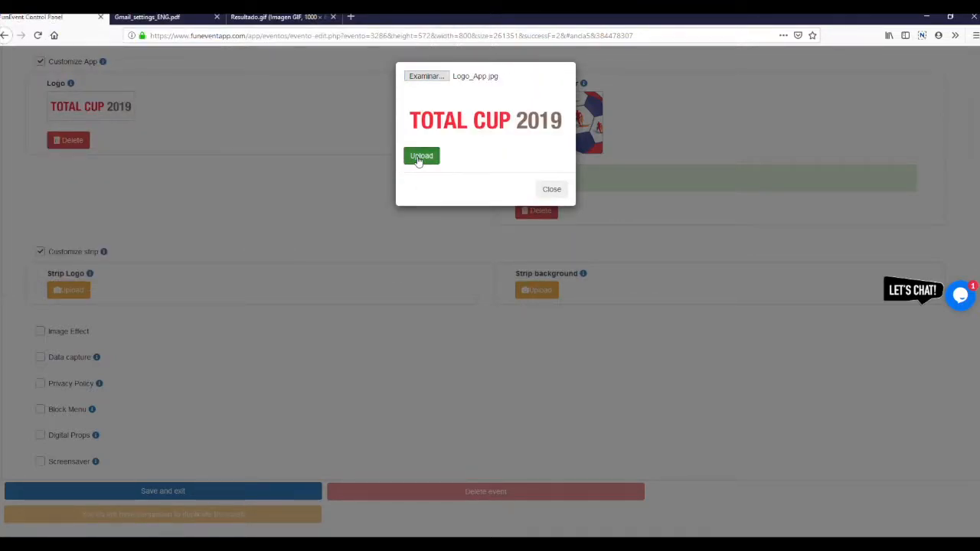
click(421, 156)
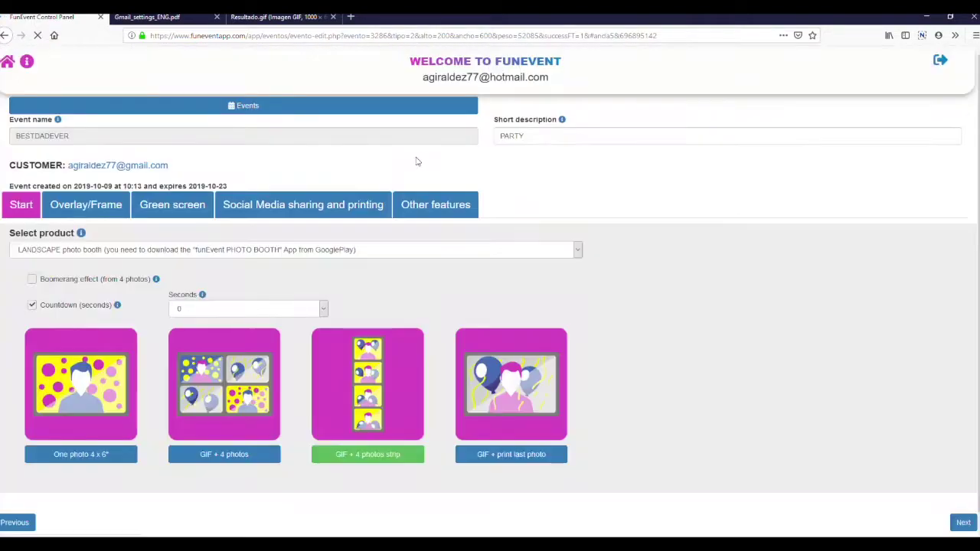
Step: Try uploading Fondo_TIRA_Negro as strip background, dismiss the incorrect-file error, and enable Image Effect
click(435, 204)
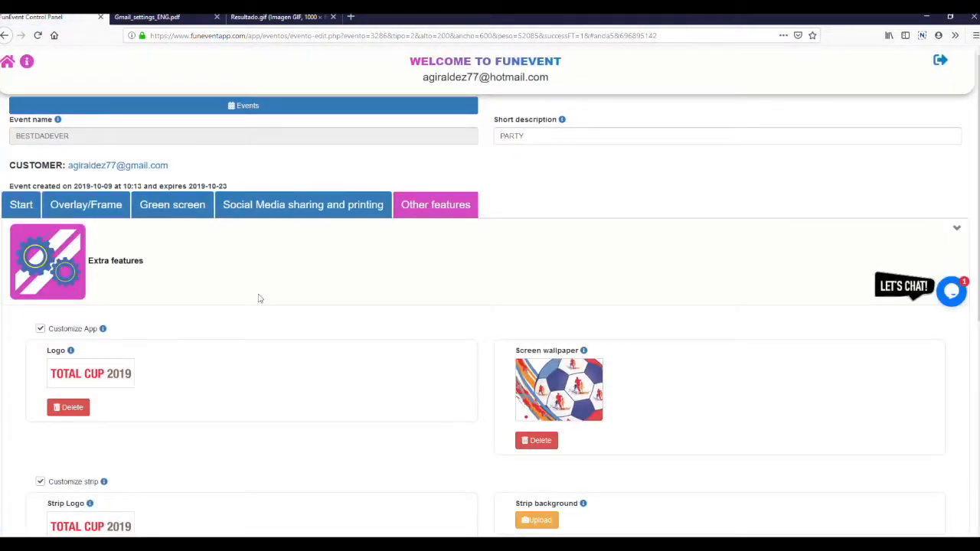
scroll(down, 3)
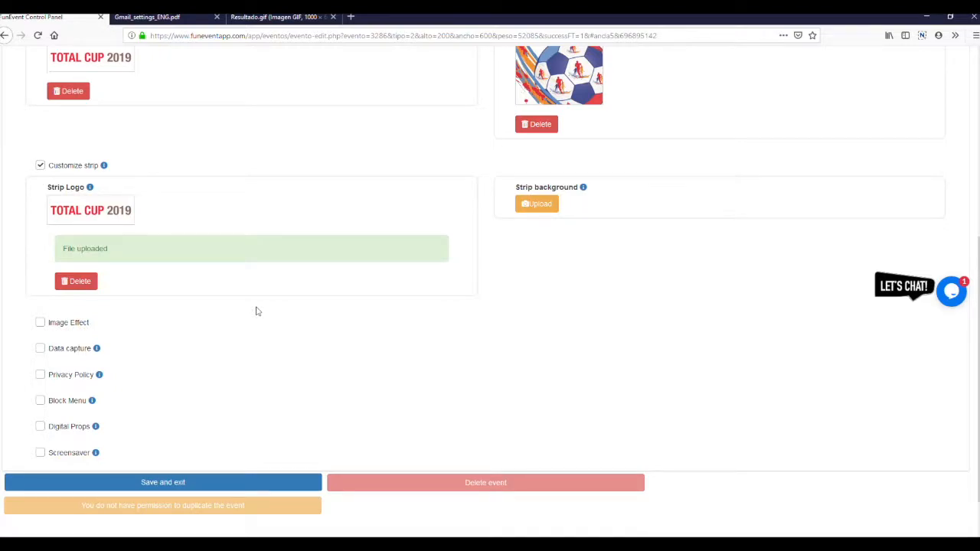
mouse_move(417, 310)
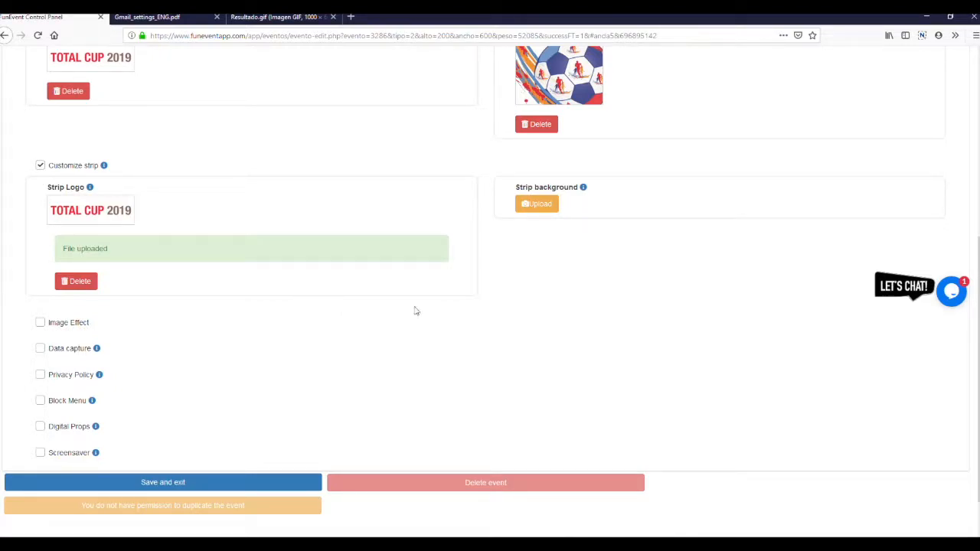
mouse_move(577, 226)
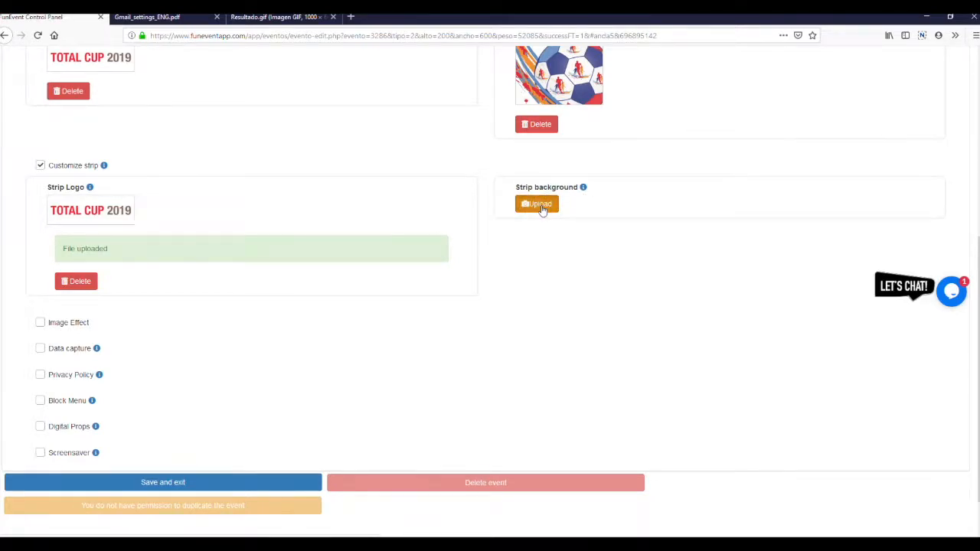
click(537, 204)
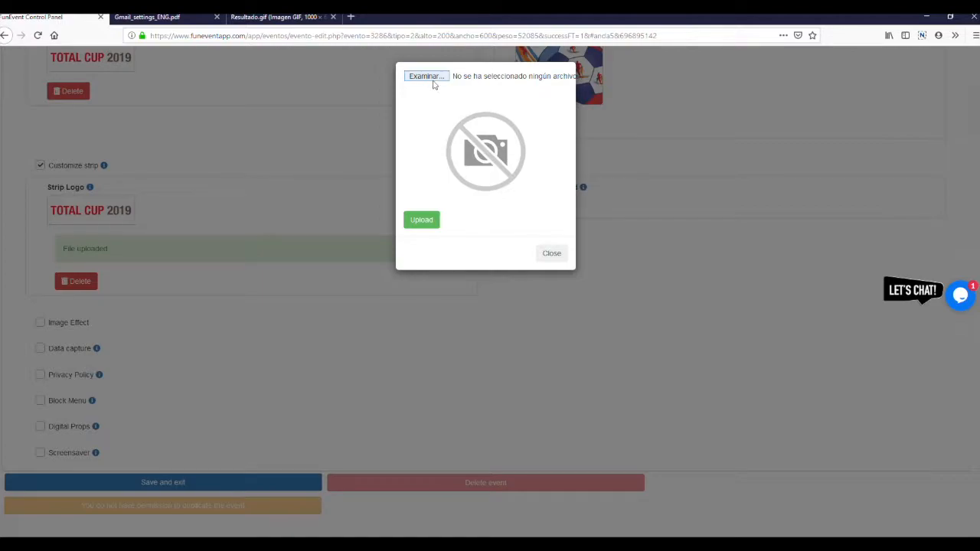
click(426, 76)
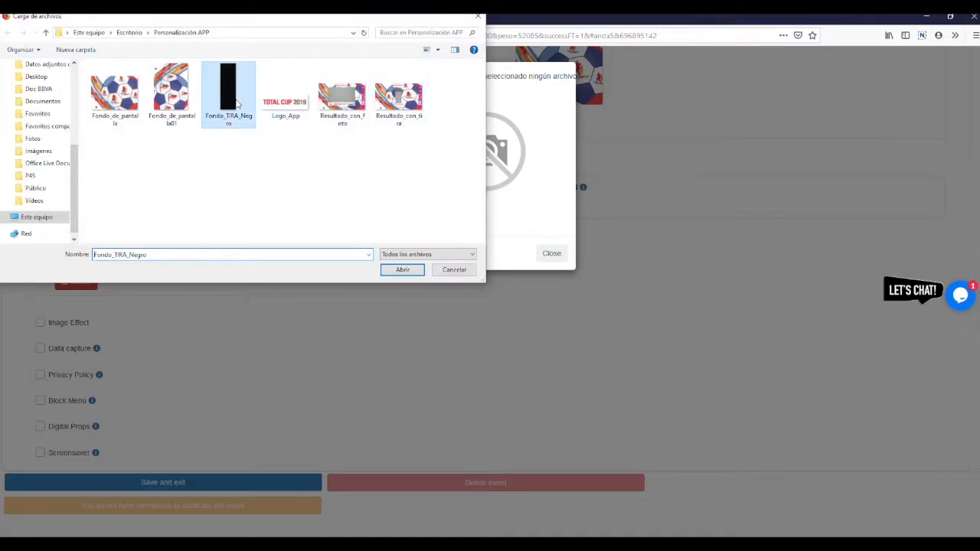
click(401, 269)
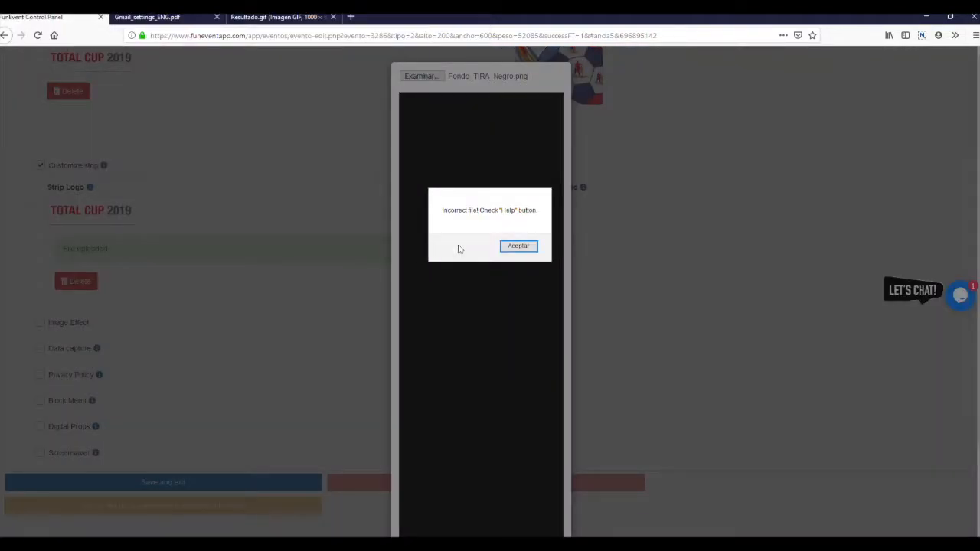
click(518, 245)
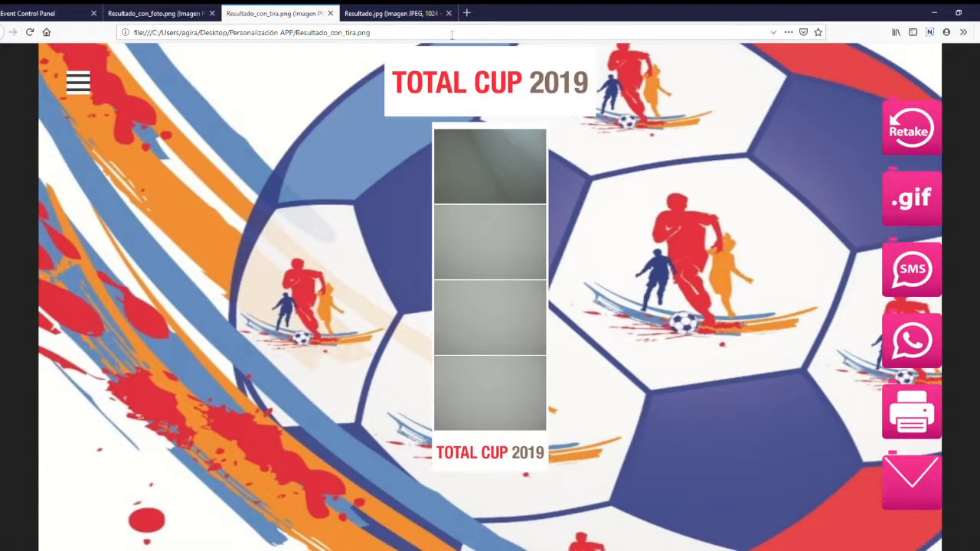
mouse_move(739, 285)
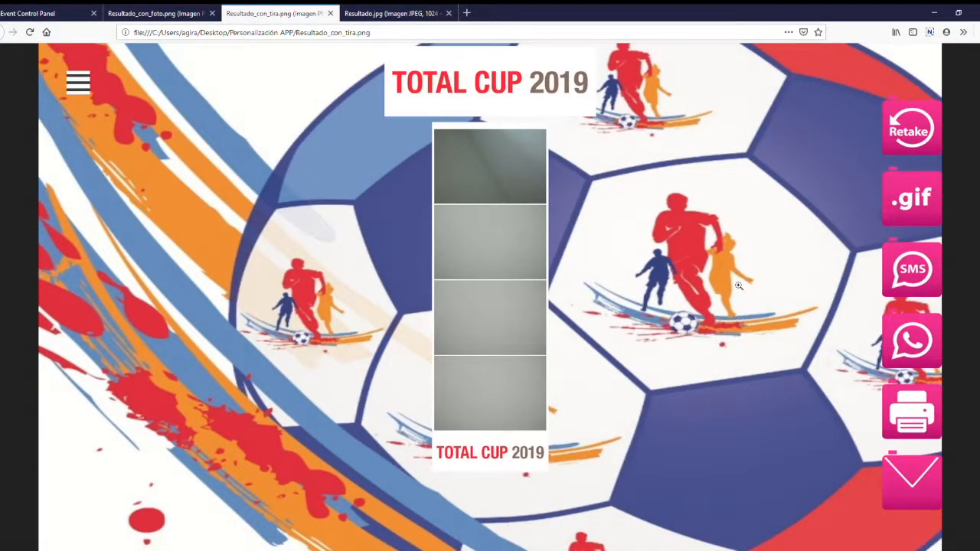
mouse_move(268, 110)
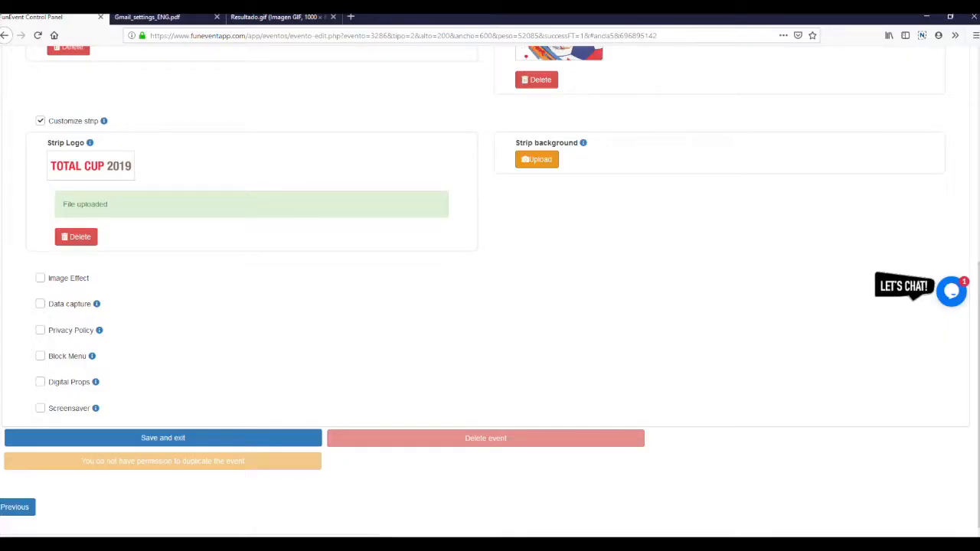
click(40, 278)
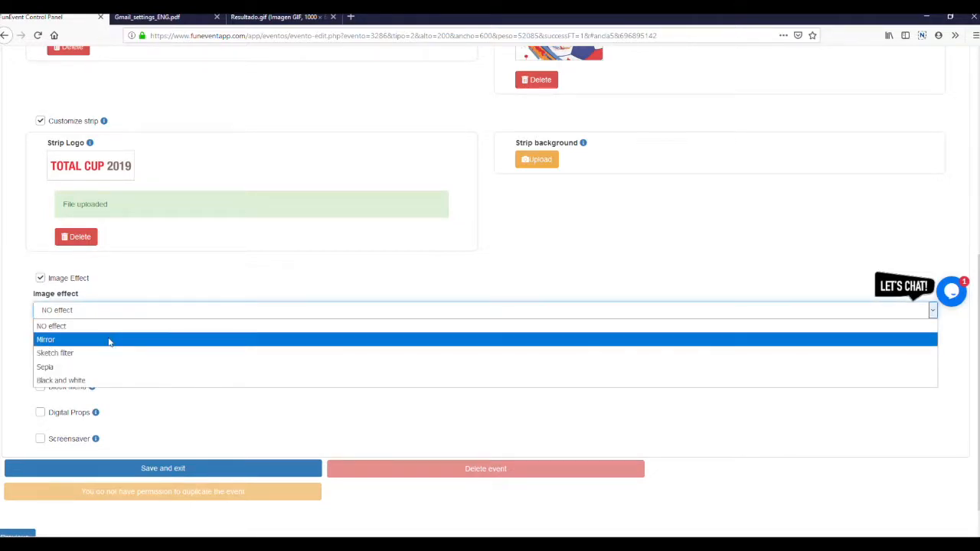
mouse_move(106, 353)
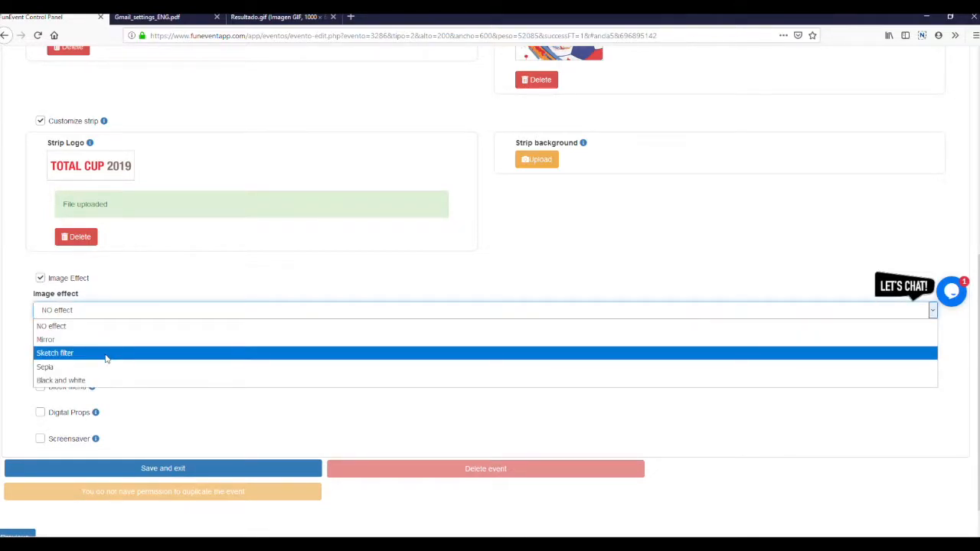
mouse_move(103, 380)
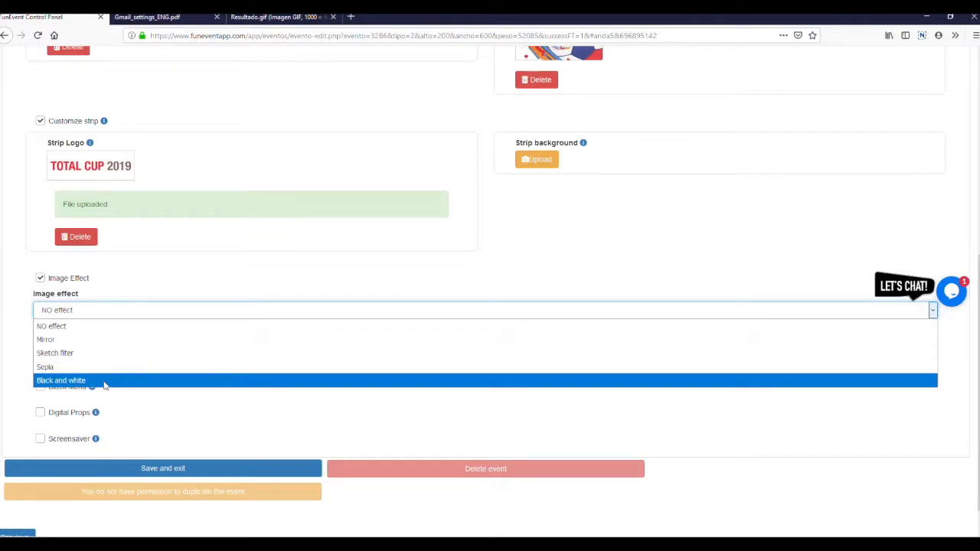
mouse_move(164, 316)
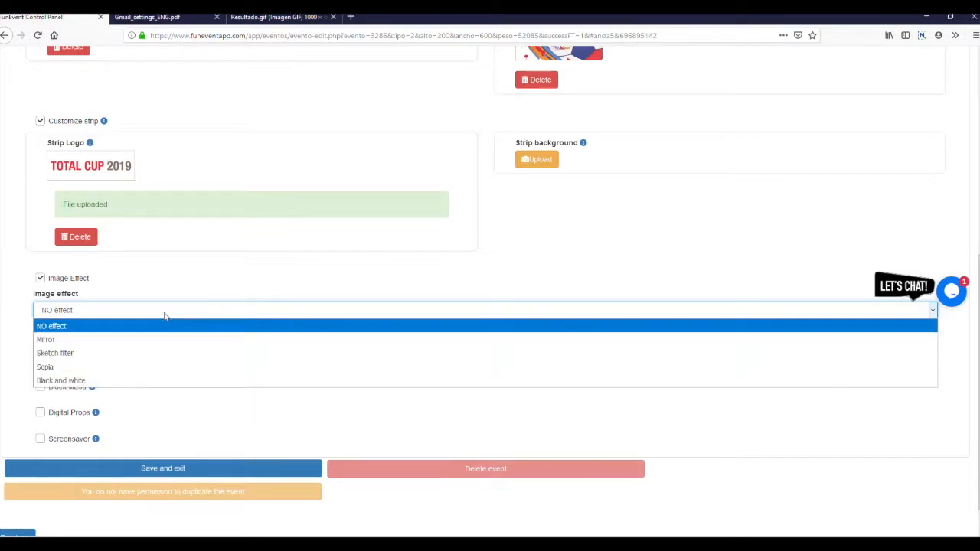
Step: Keep the image effect set to NO effect
click(51, 326)
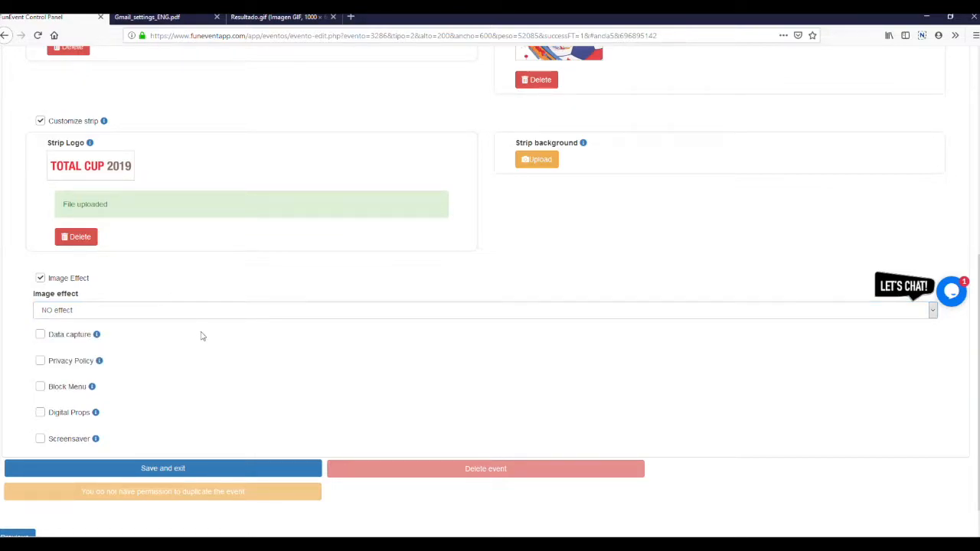
scroll(down, 3)
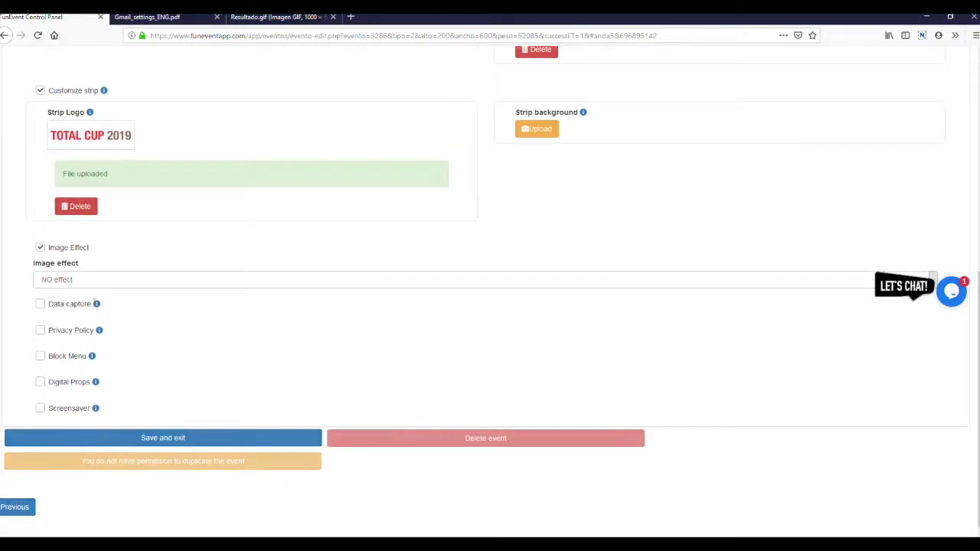
mouse_move(97, 304)
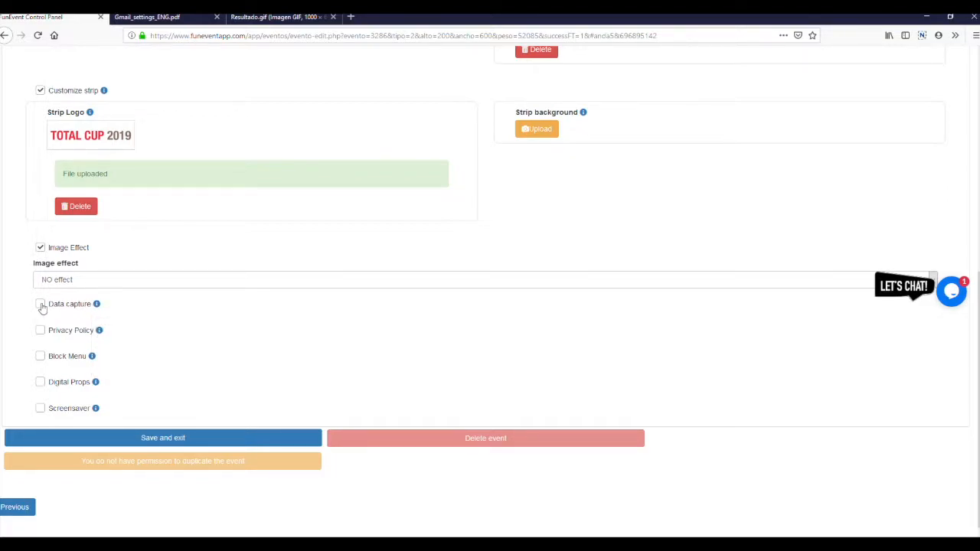
Step: Enable Data capture asking guests for first name, last name and e-mail
click(40, 304)
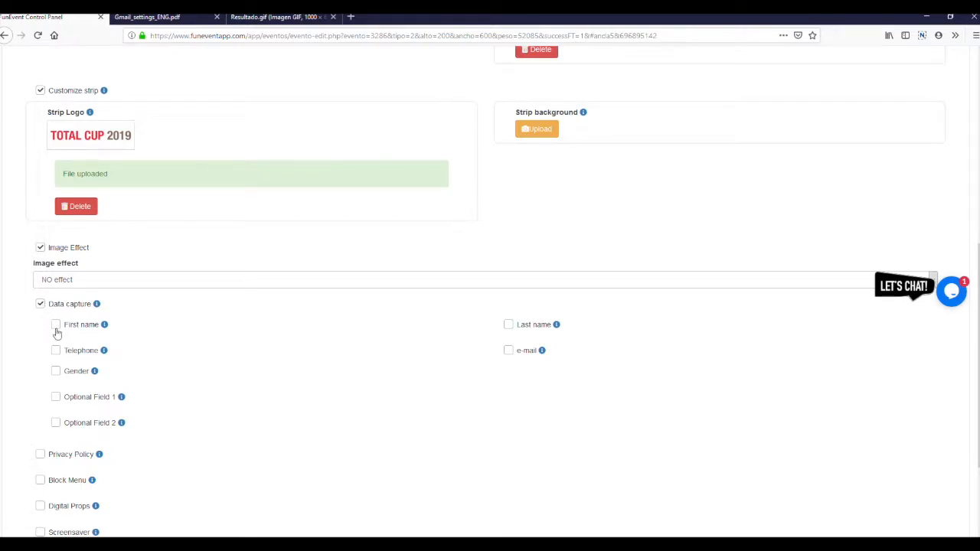
click(56, 324)
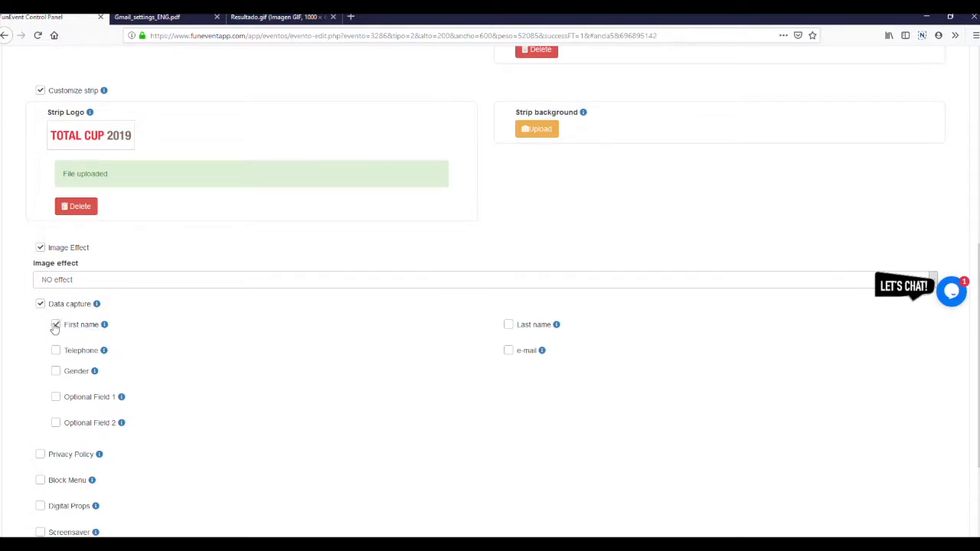
click(508, 323)
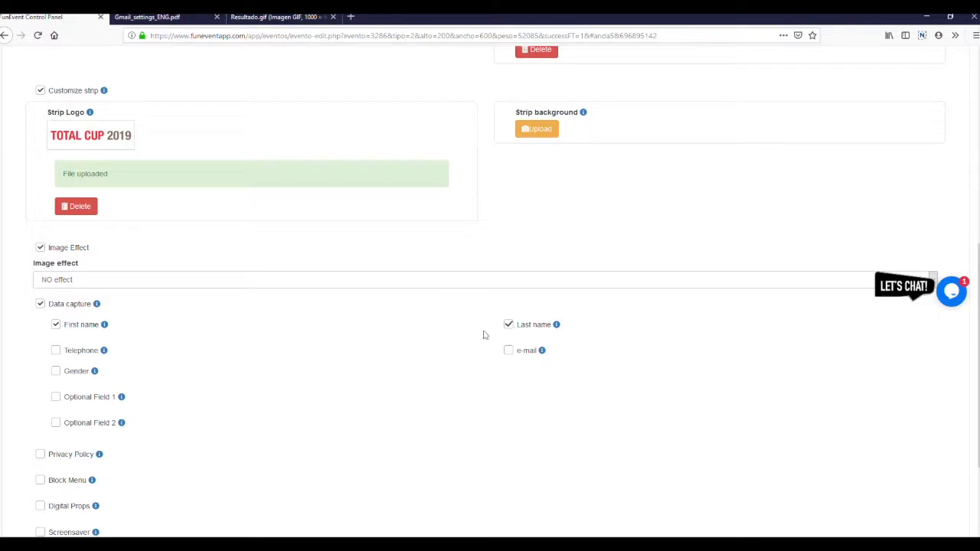
click(509, 350)
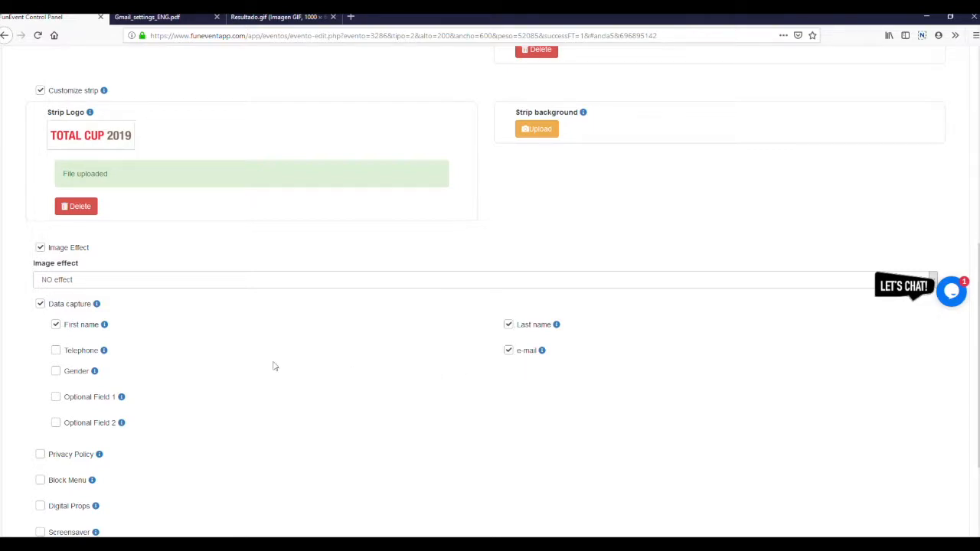
scroll(down, 3)
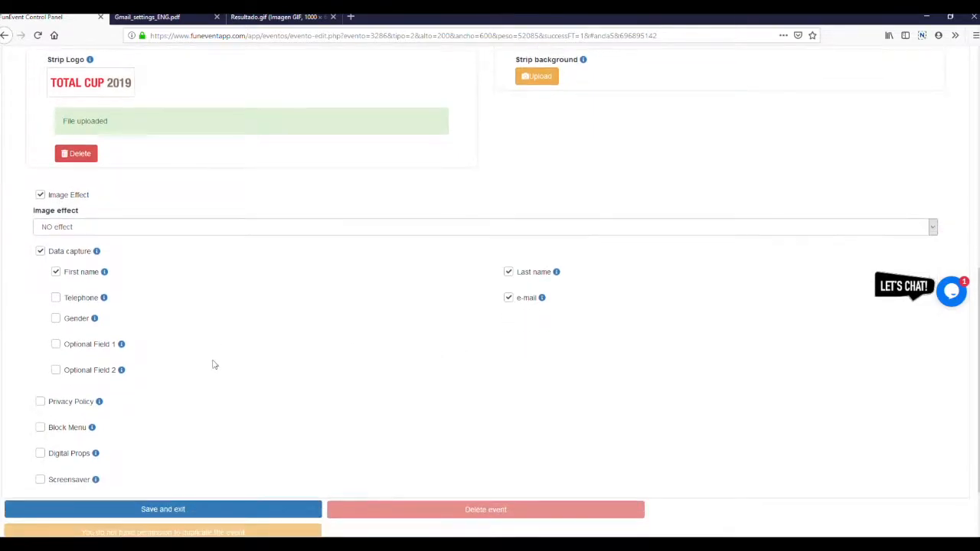
scroll(down, 3)
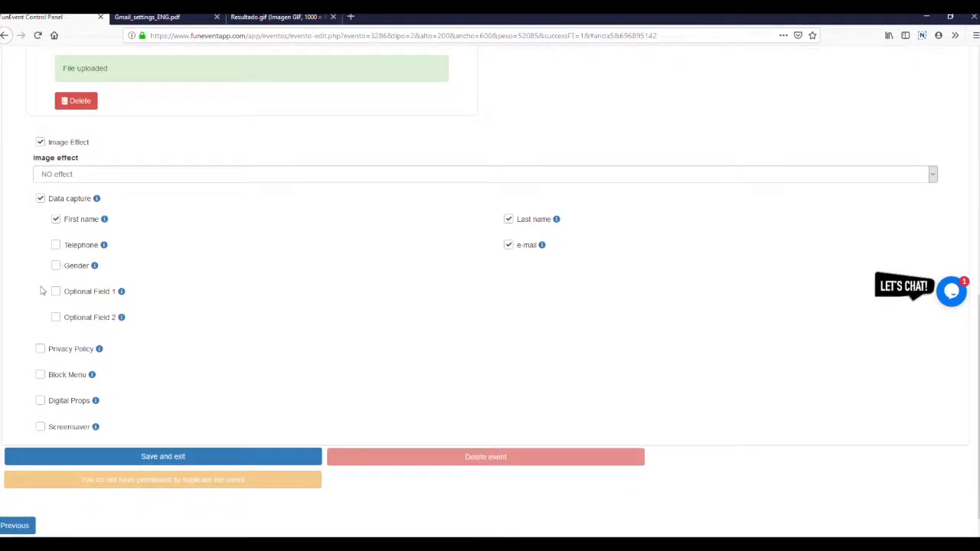
Step: Enable Optional Fields 1 and 2, both with Text as field type
click(55, 290)
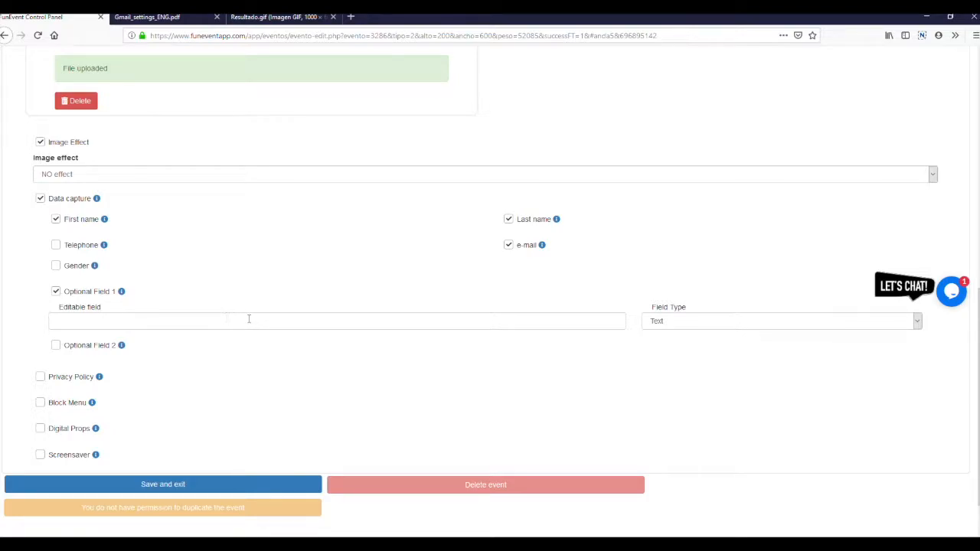
click(779, 321)
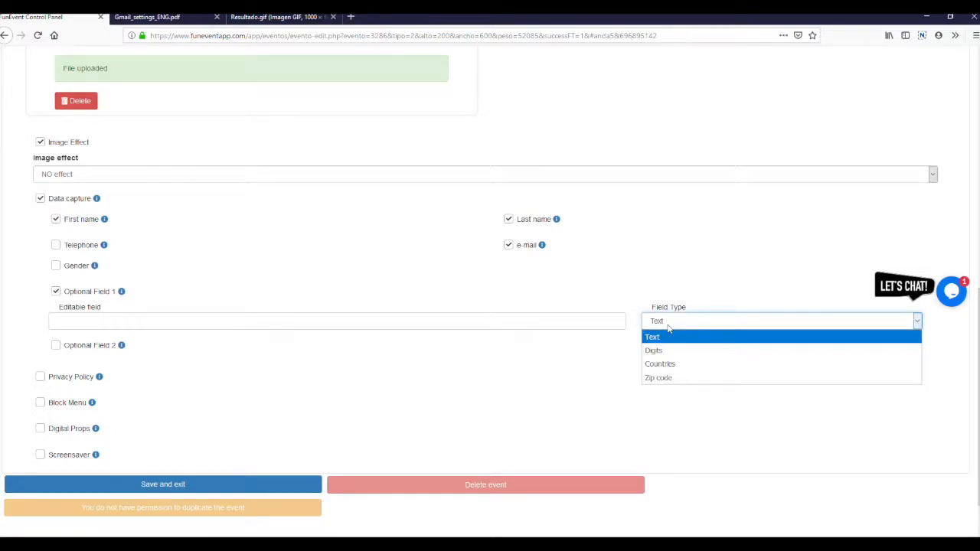
click(651, 337)
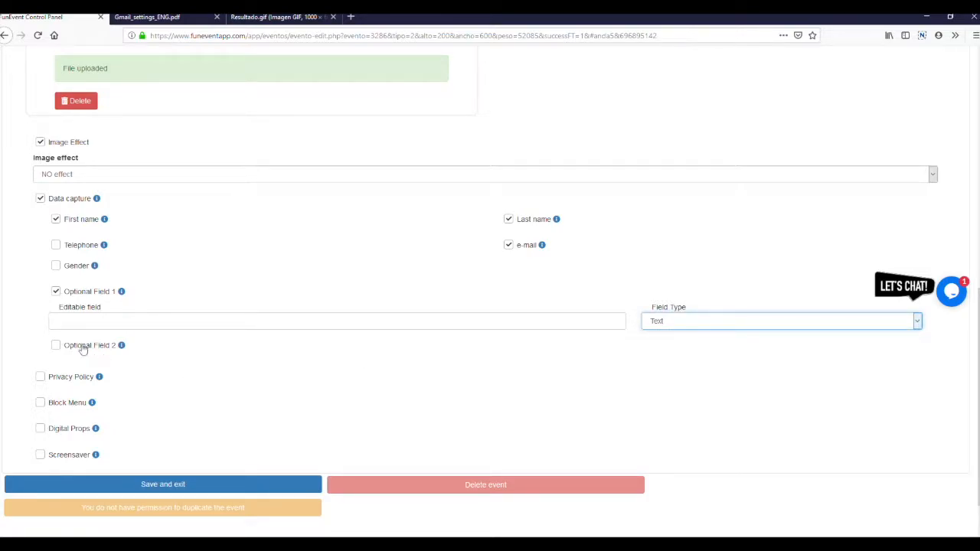
click(55, 345)
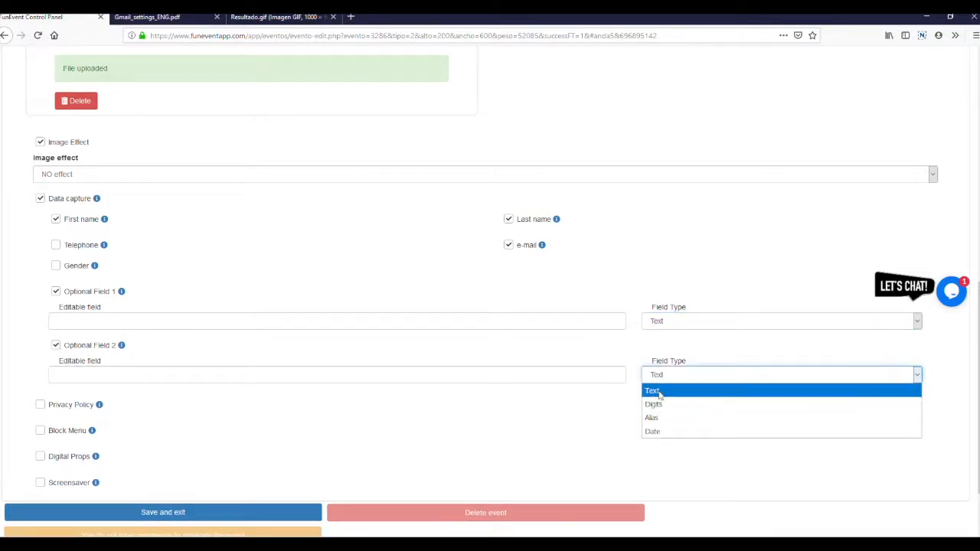
click(652, 390)
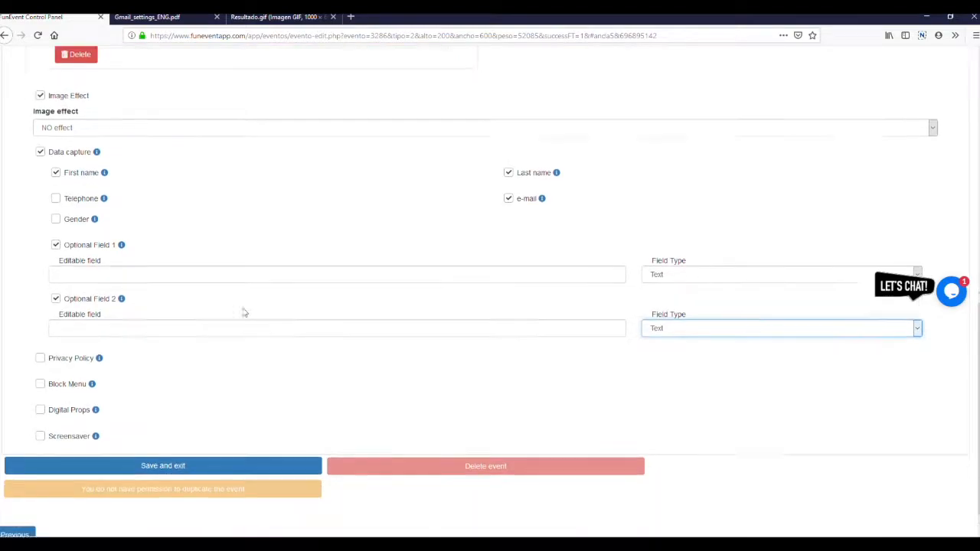
Step: Turn on Privacy Policy and review its legal text, URL and newsletter disclaimer
click(39, 330)
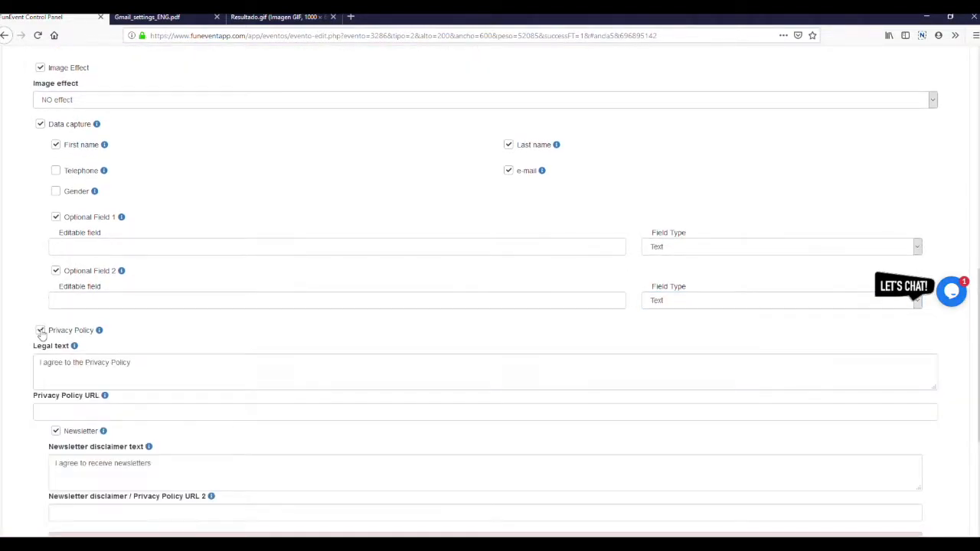
scroll(down, 3)
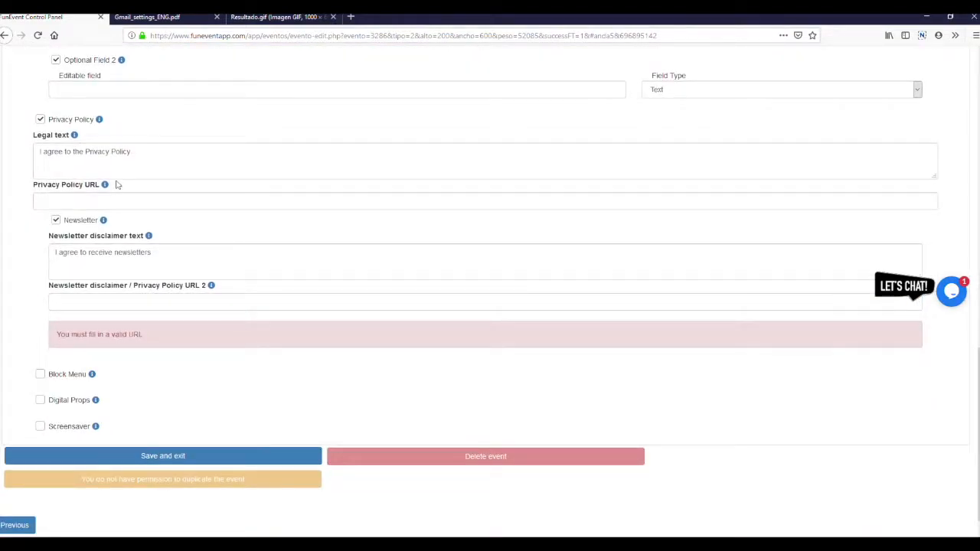
mouse_move(74, 135)
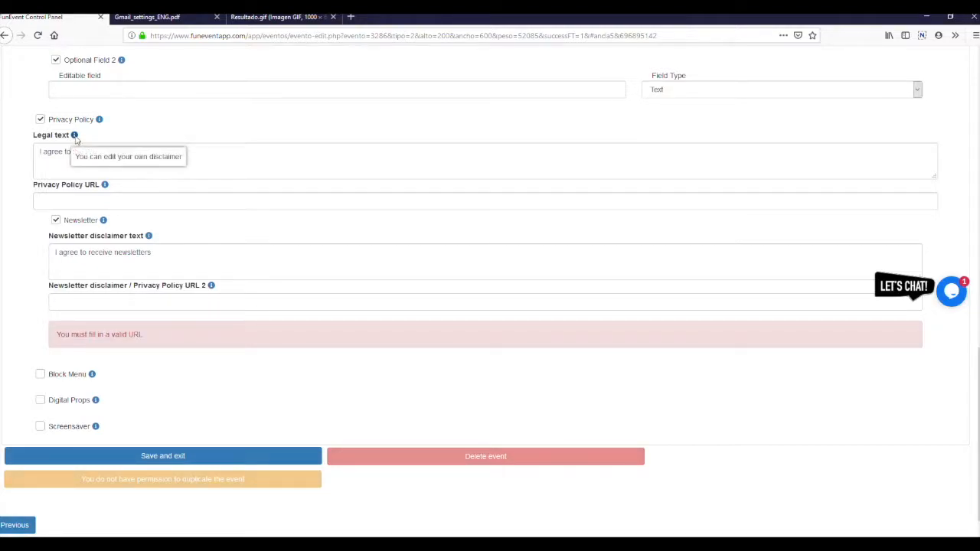
double_click(86, 151)
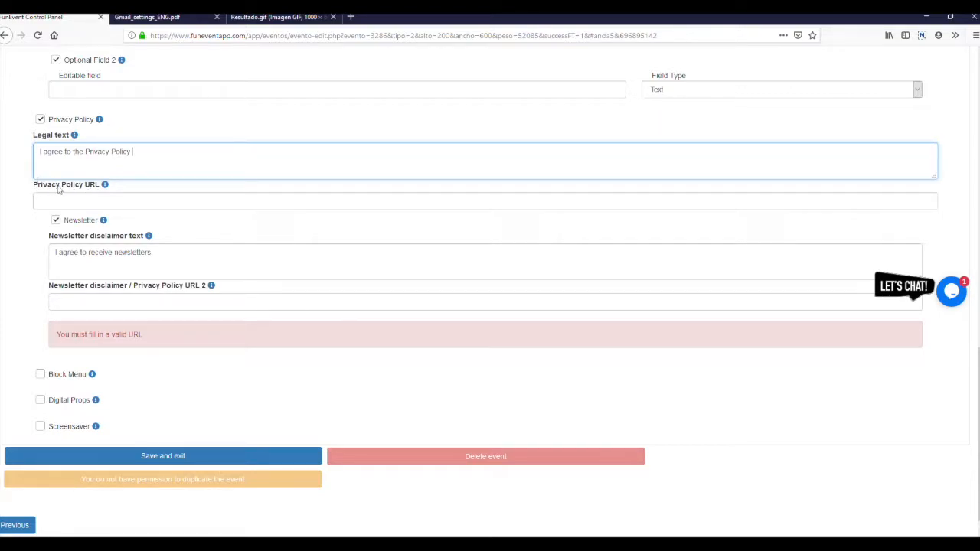
mouse_move(105, 184)
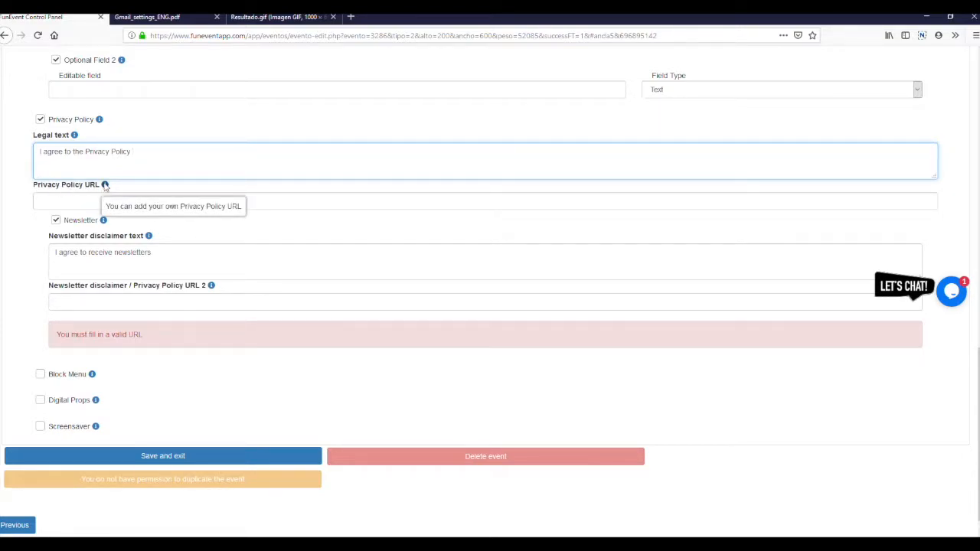
click(485, 200)
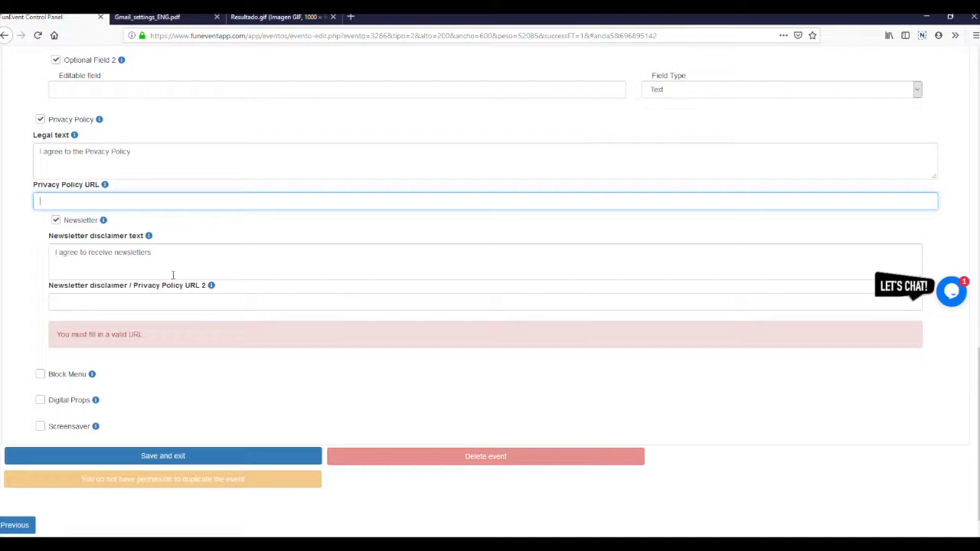
mouse_move(68, 268)
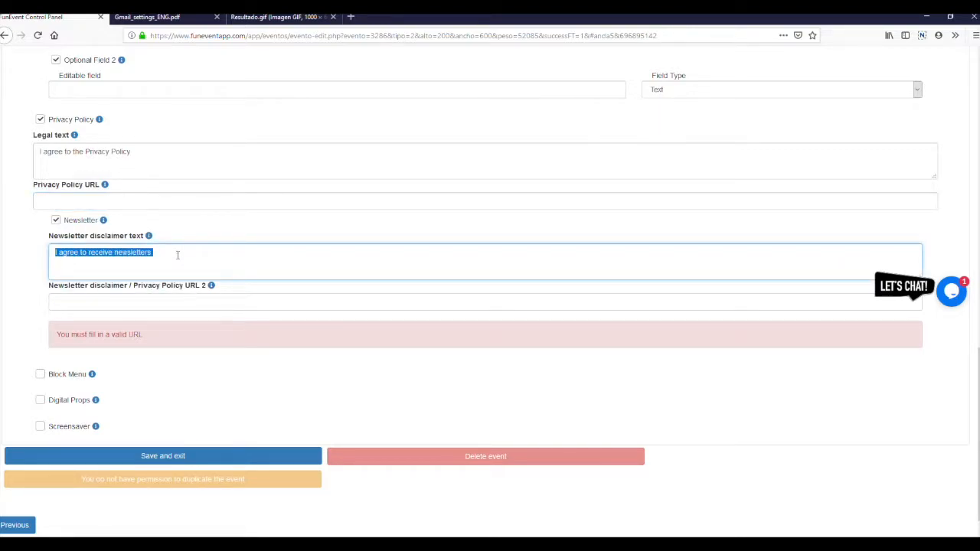
mouse_move(212, 284)
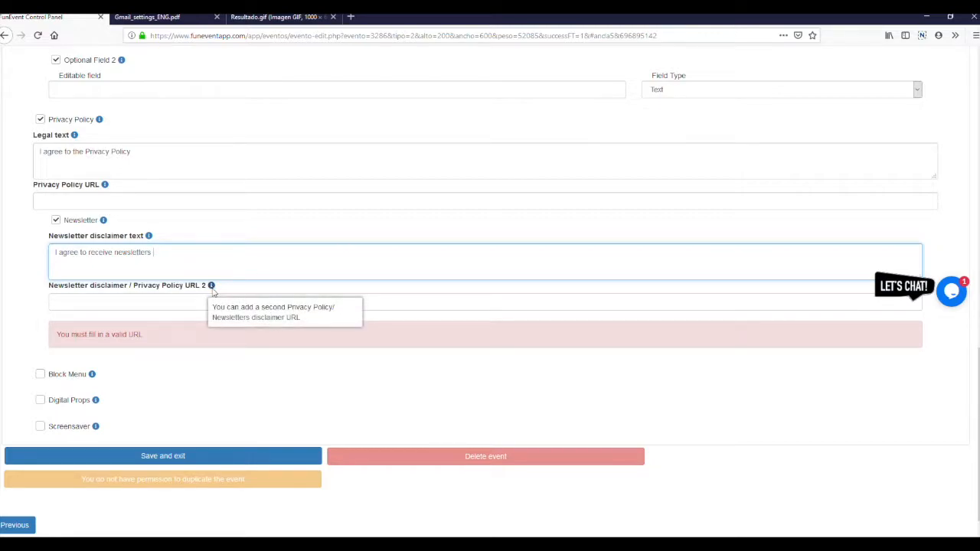
click(110, 301)
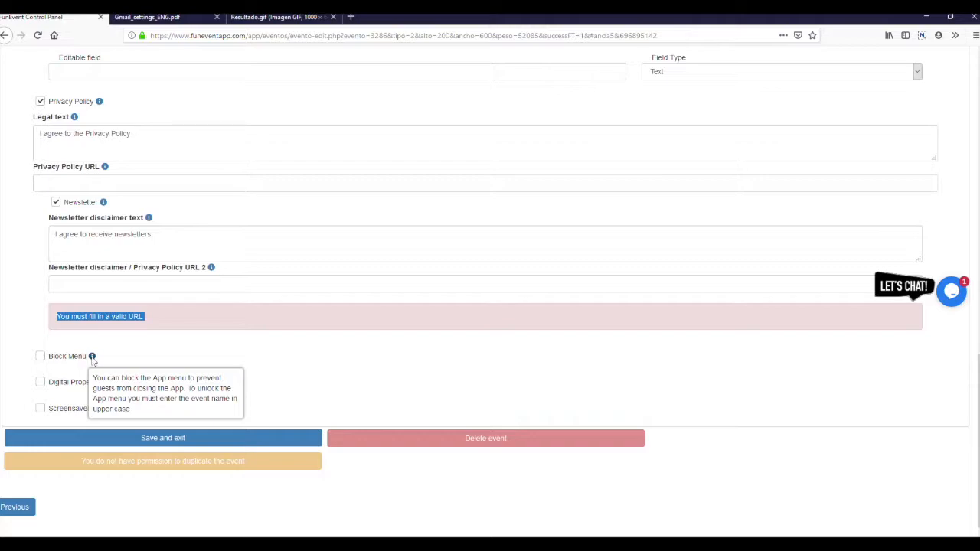
mouse_move(44, 337)
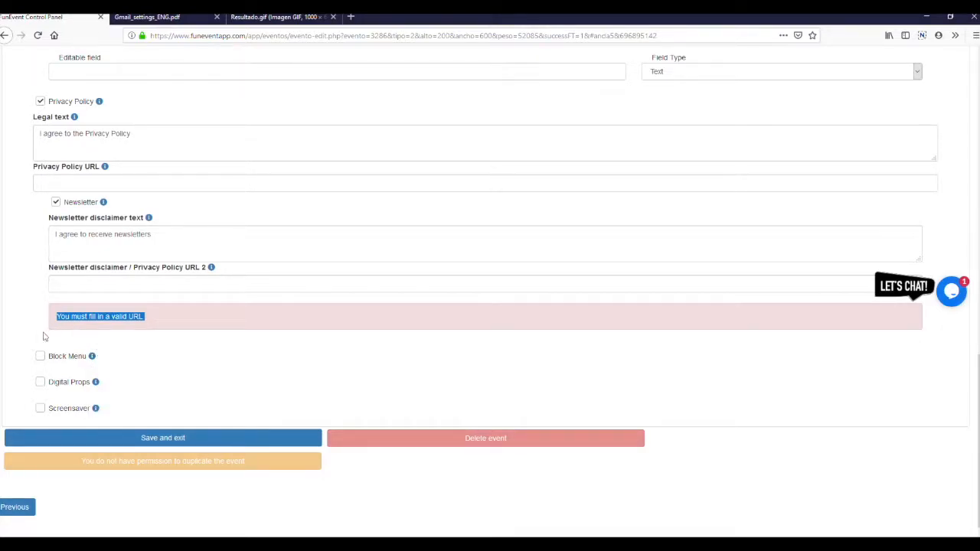
Step: Switch on Block Menu for the event
click(40, 356)
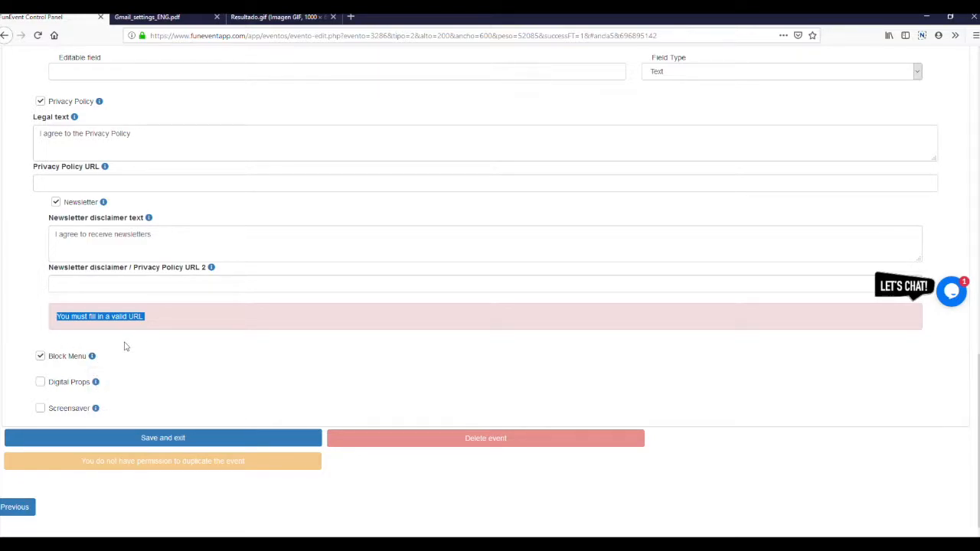
mouse_move(92, 356)
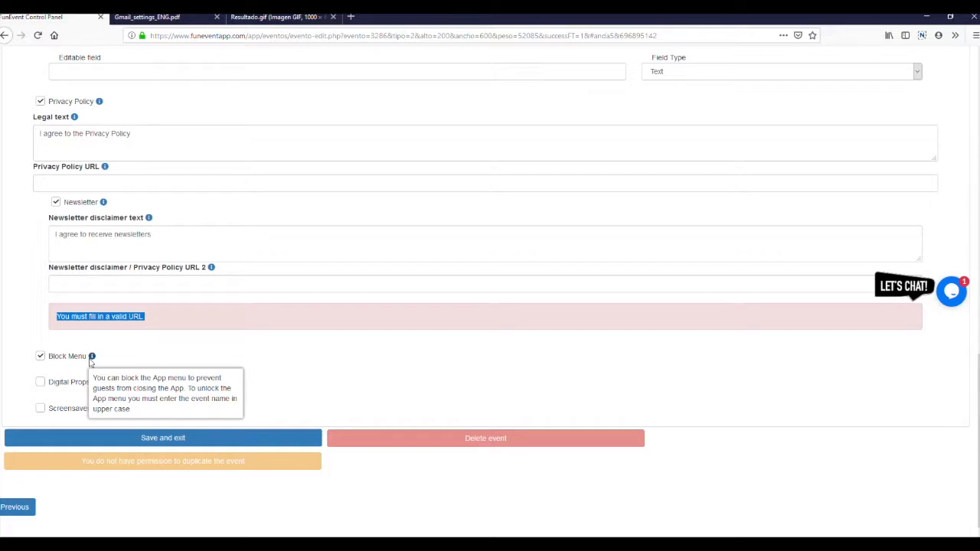
mouse_move(50, 388)
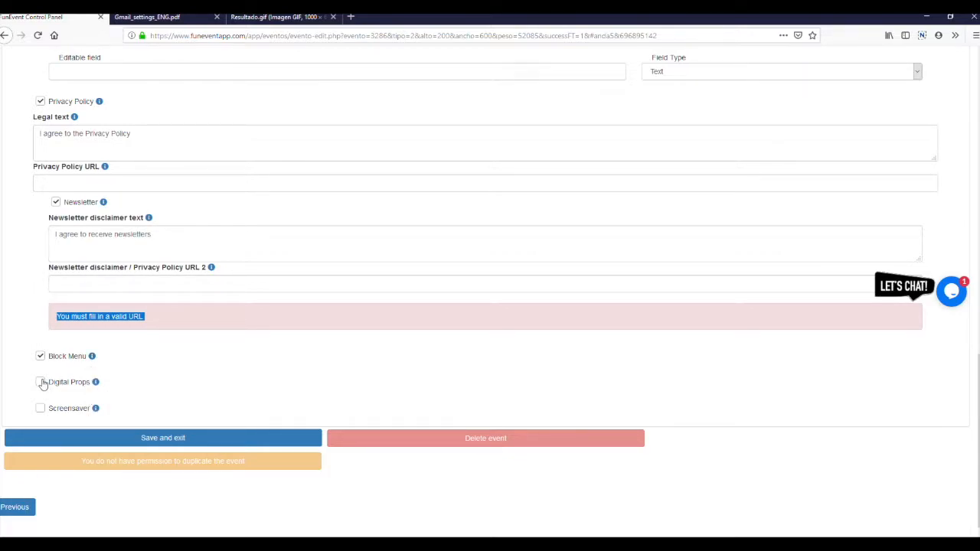
Step: Enable Digital Props and upload the boca8.png red-lips image into an empty head slot
click(40, 382)
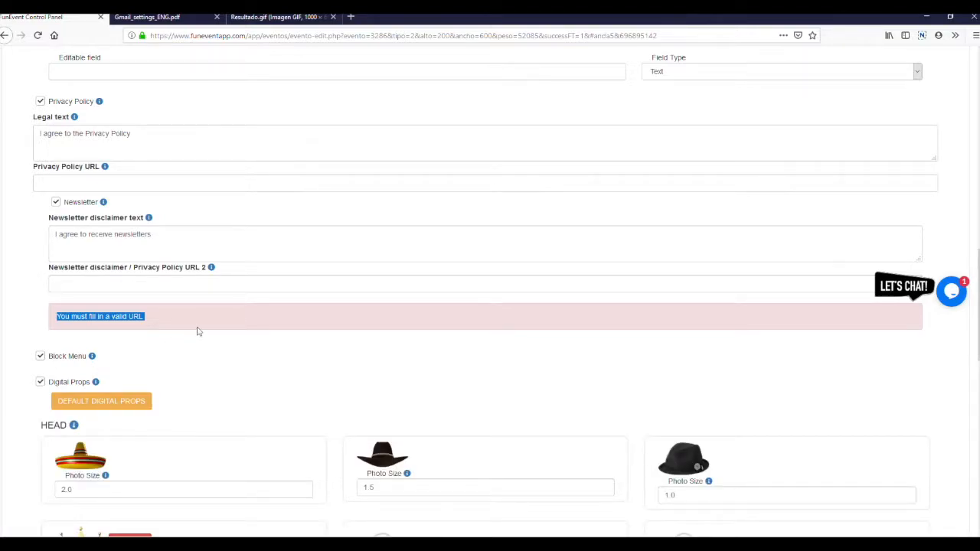
scroll(down, 3)
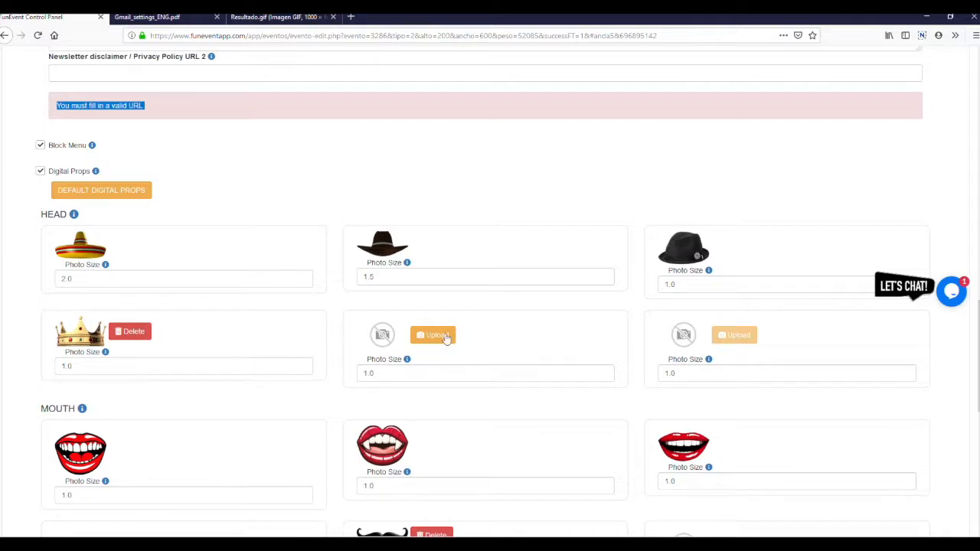
mouse_move(469, 290)
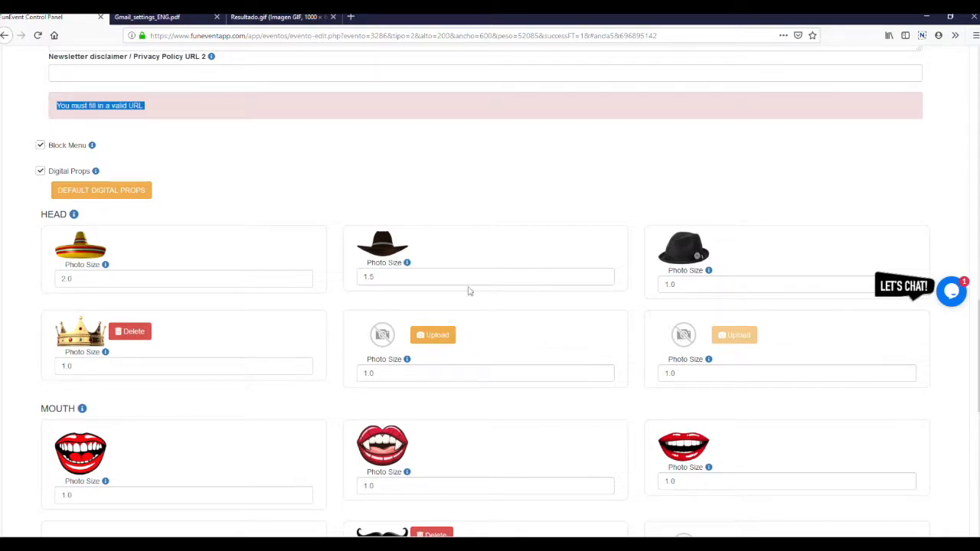
mouse_move(407, 359)
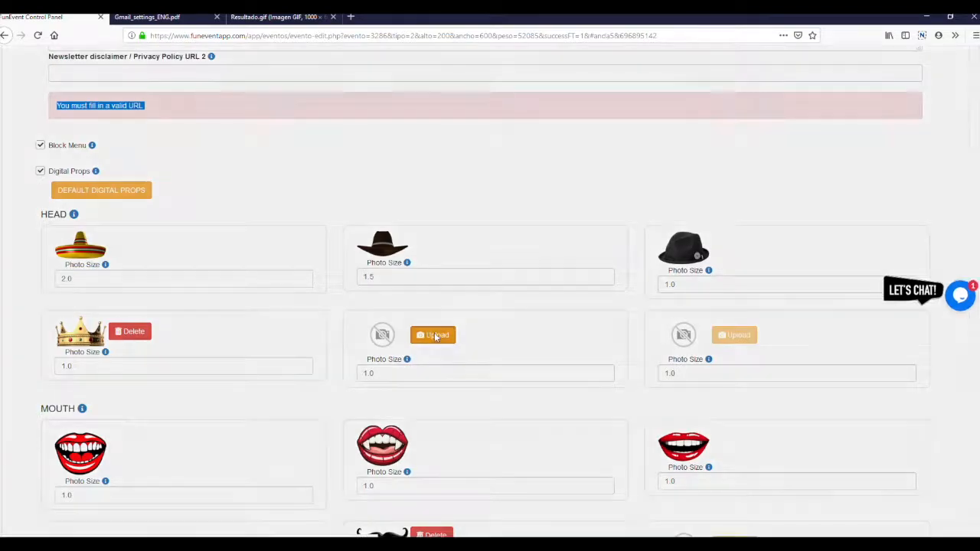
click(432, 334)
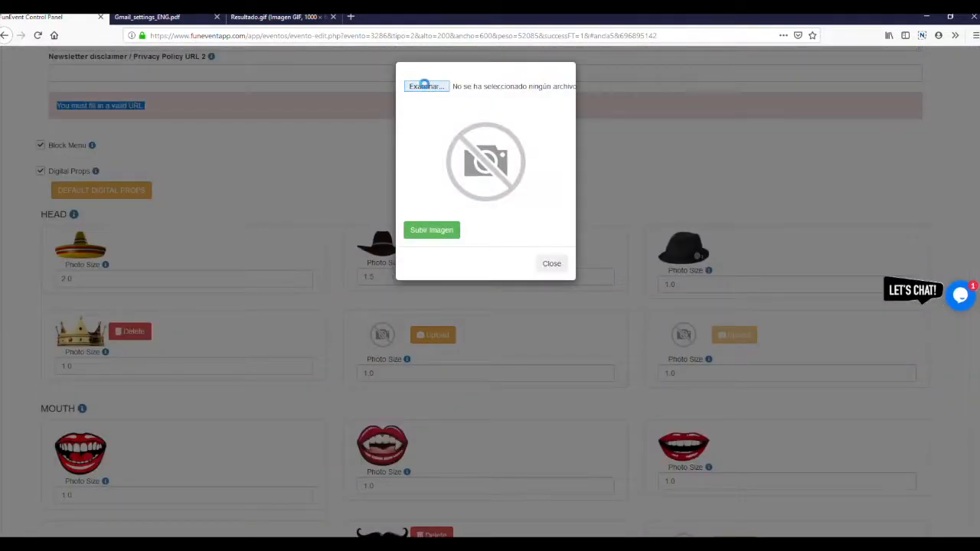
click(425, 86)
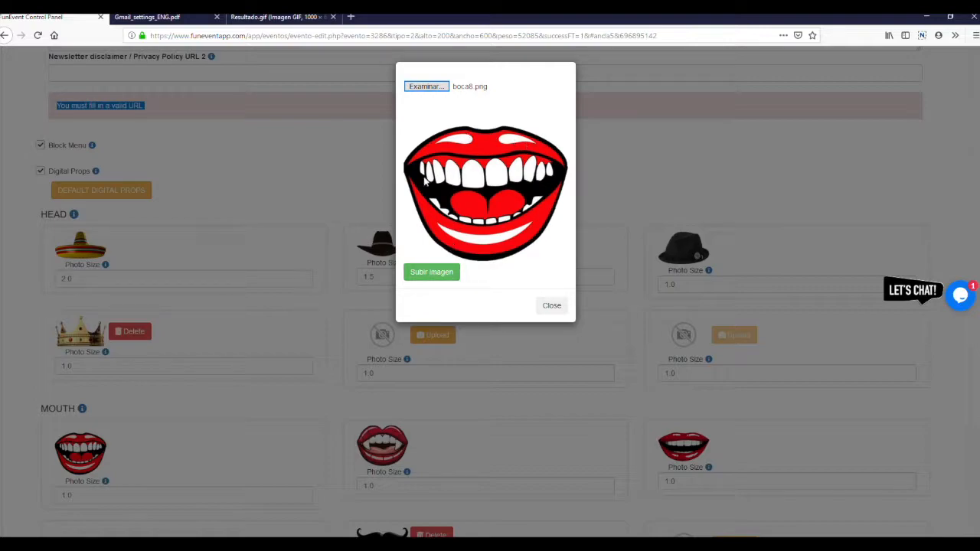
click(431, 272)
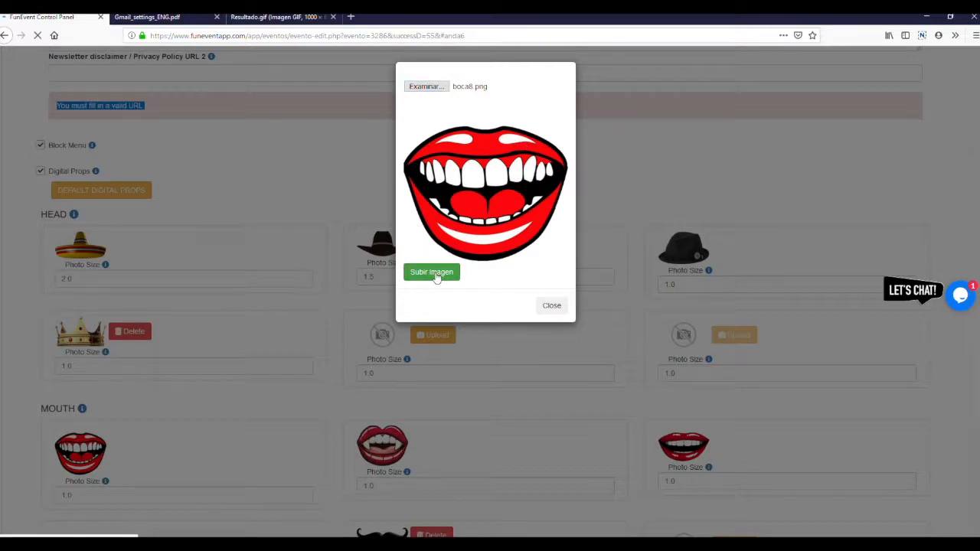
click(431, 271)
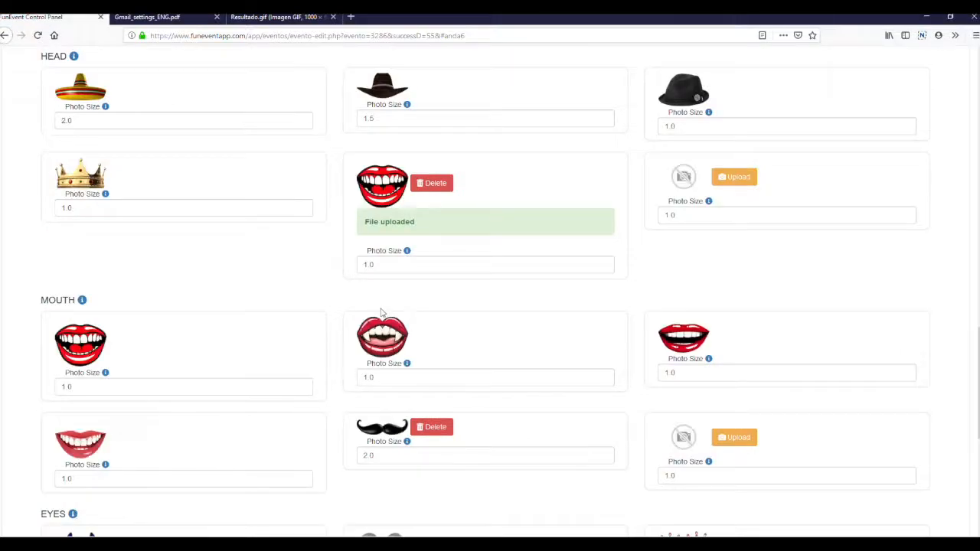
scroll(down, 3)
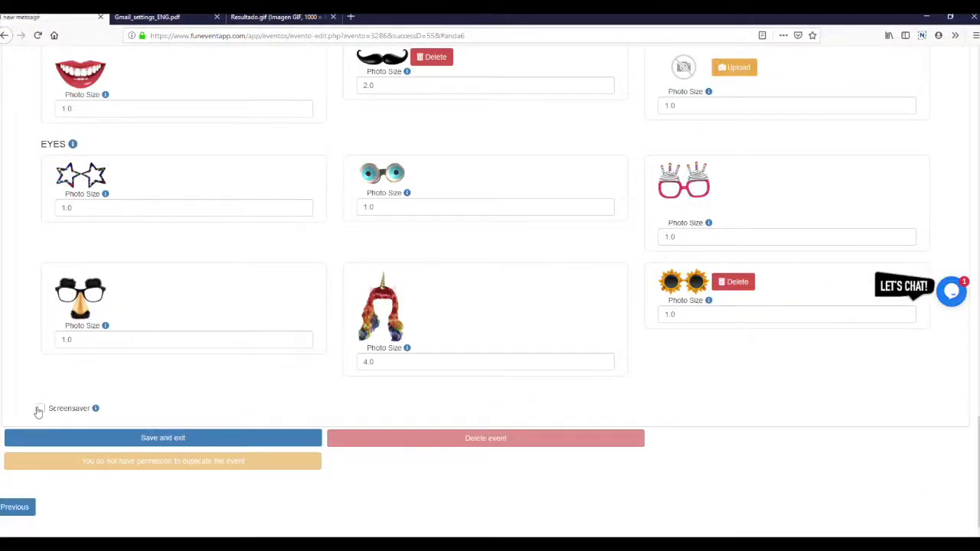
Step: Turn on the 45-second screensaver and browse the computer for its background image
click(39, 408)
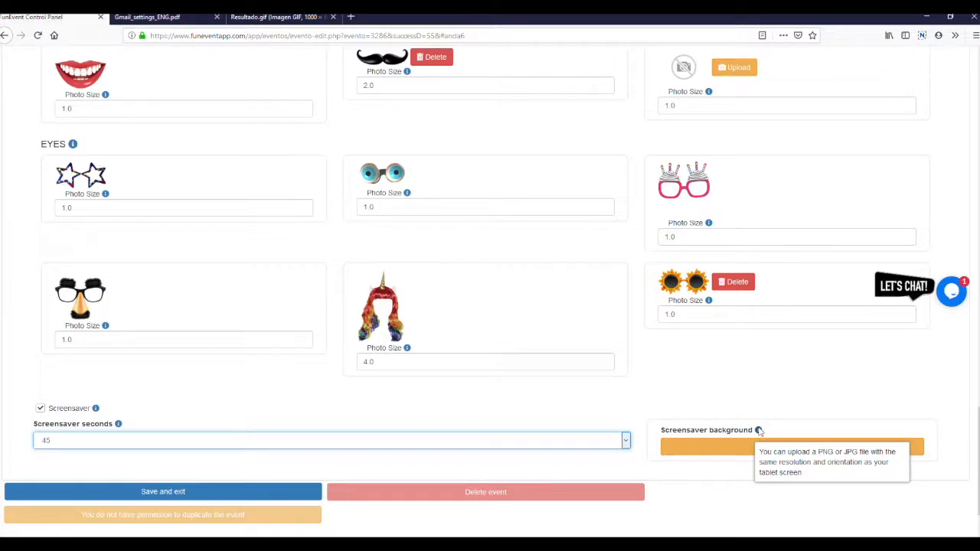
click(792, 447)
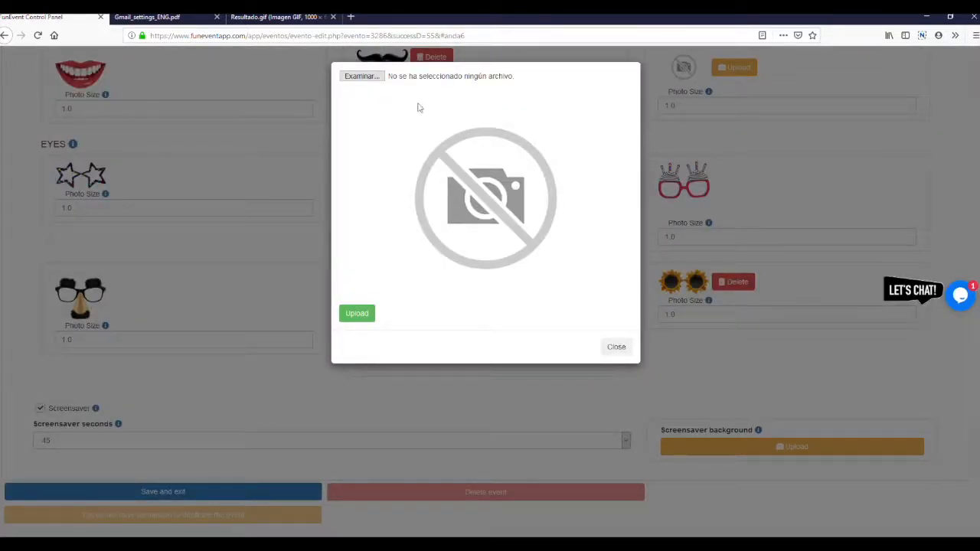
click(360, 76)
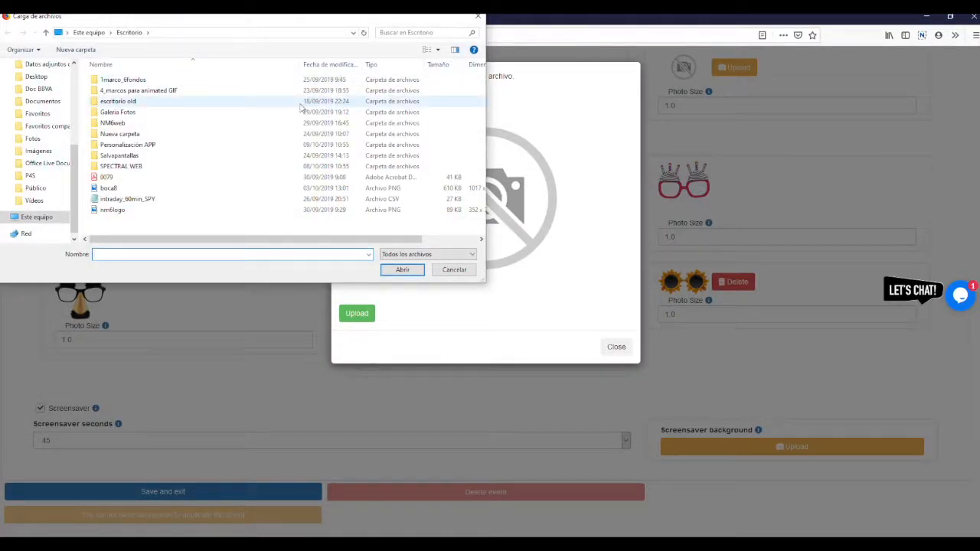
click(119, 156)
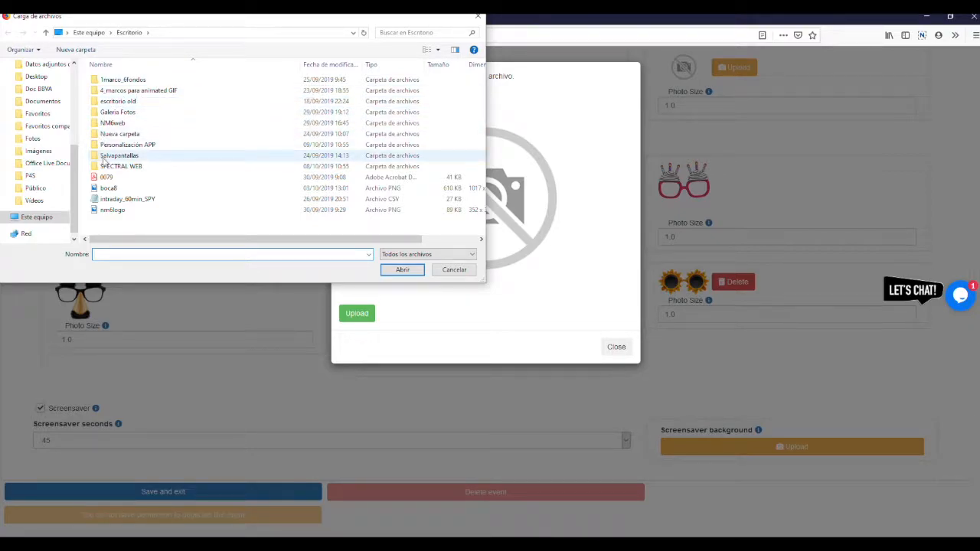